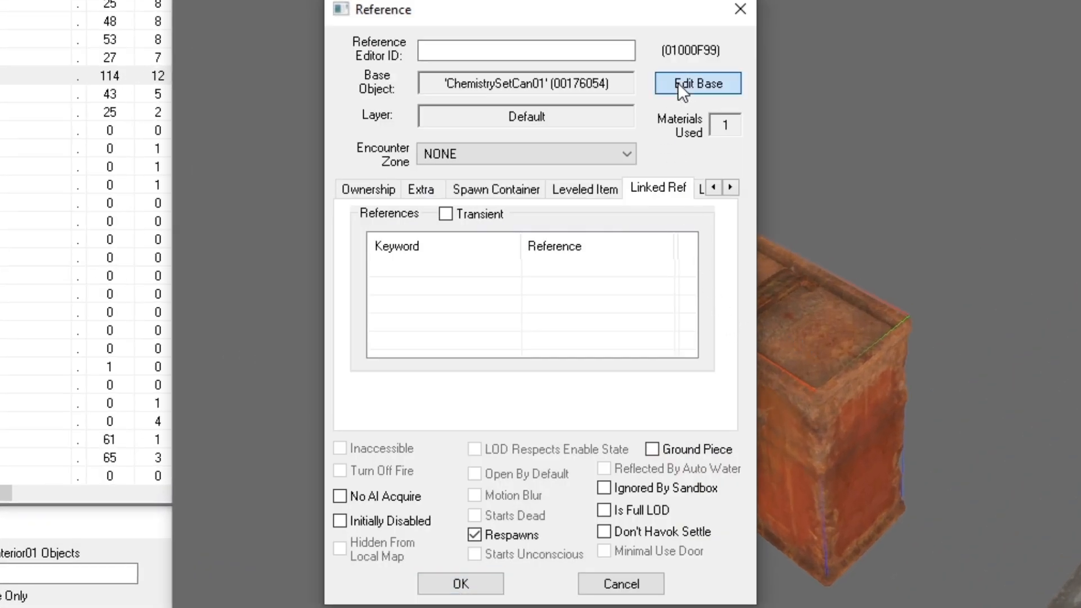
Step: Open ChemistrySetCan01's base object via Edit Base and select its full model file path
{"action": "left_click", "coordinate": [696, 83]}
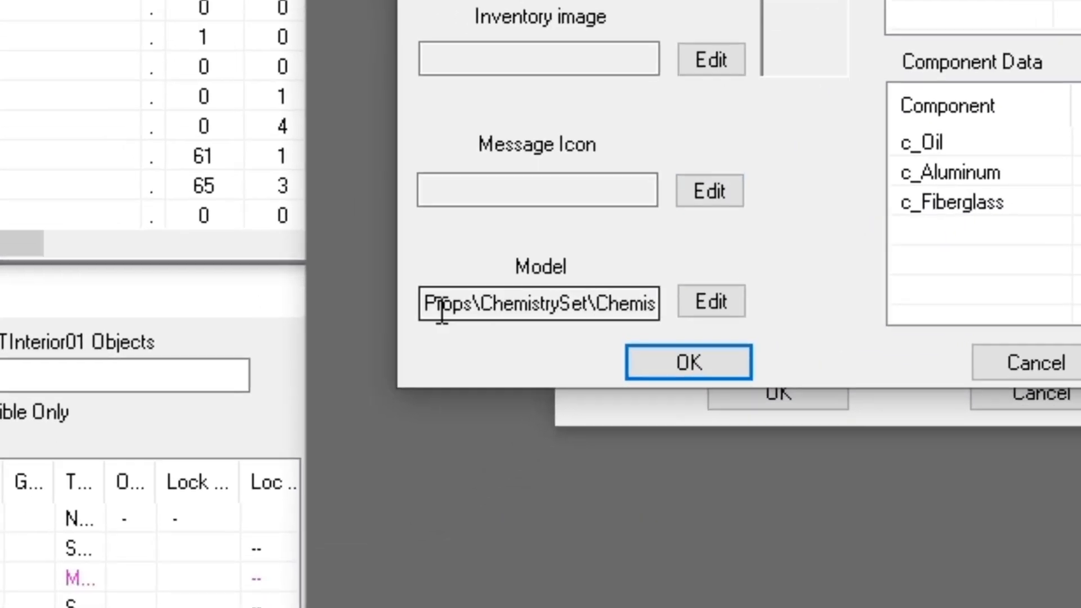
{"action": "triple_click", "coordinate": [537, 304]}
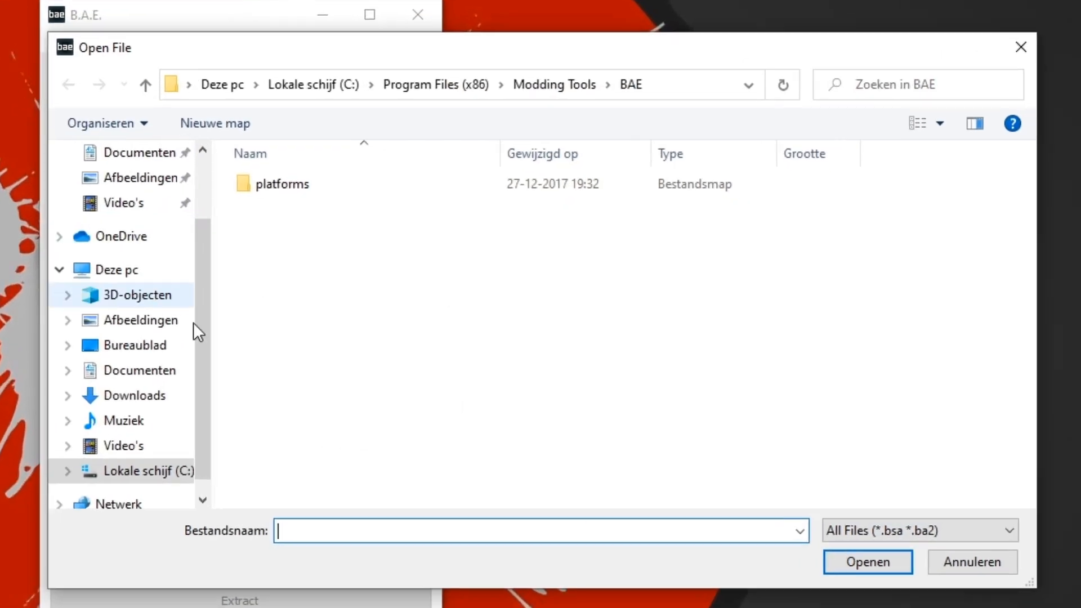
Step: Load the Fallout 4 Meshes and MeshesExtra archives and filter for ChemistrySetCan01
{"action": "left_click", "coordinate": [68, 84]}
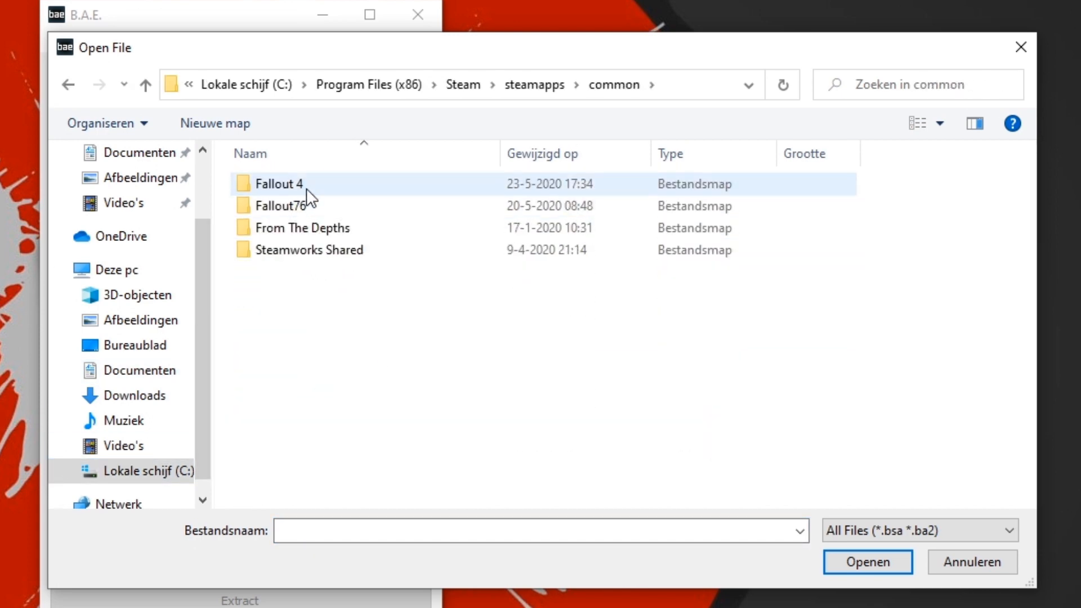
{"action": "double_click", "coordinate": [279, 184]}
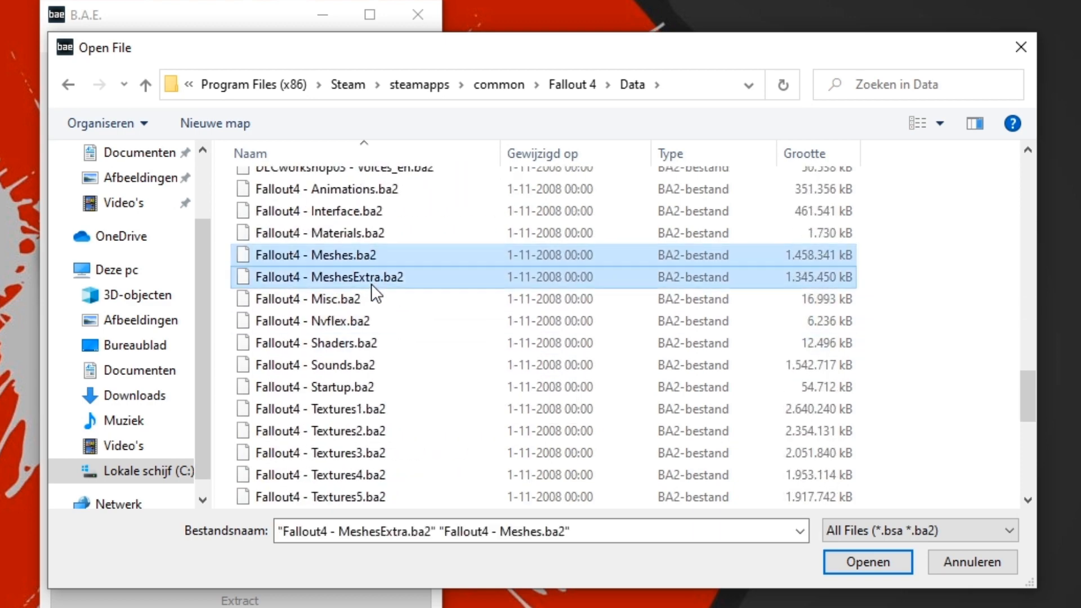
{"action": "left_click", "coordinate": [865, 561]}
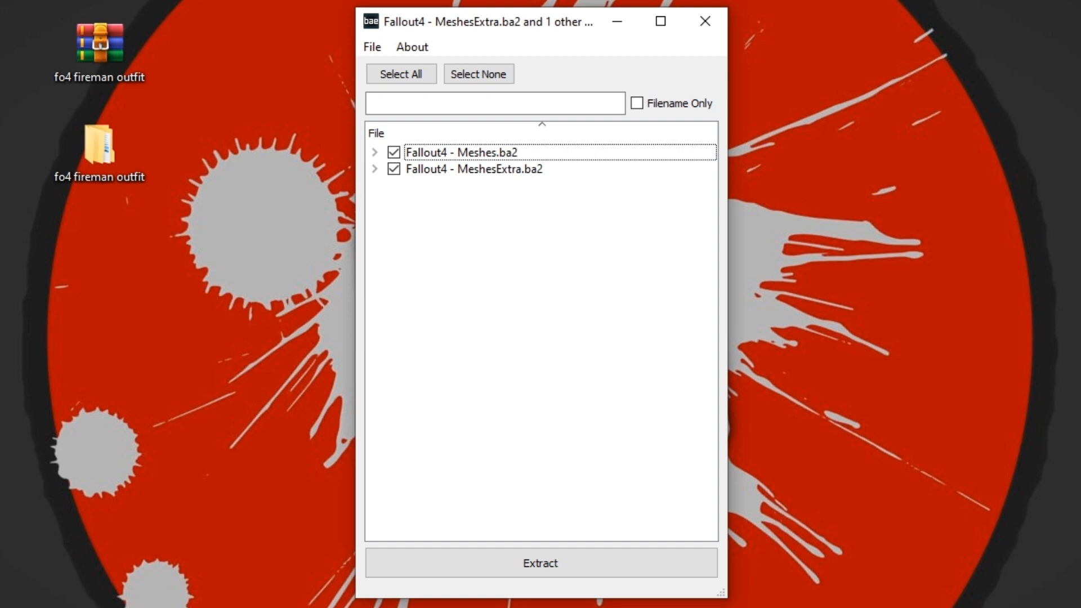
{"action": "mouse_move", "coordinate": [805, 345]}
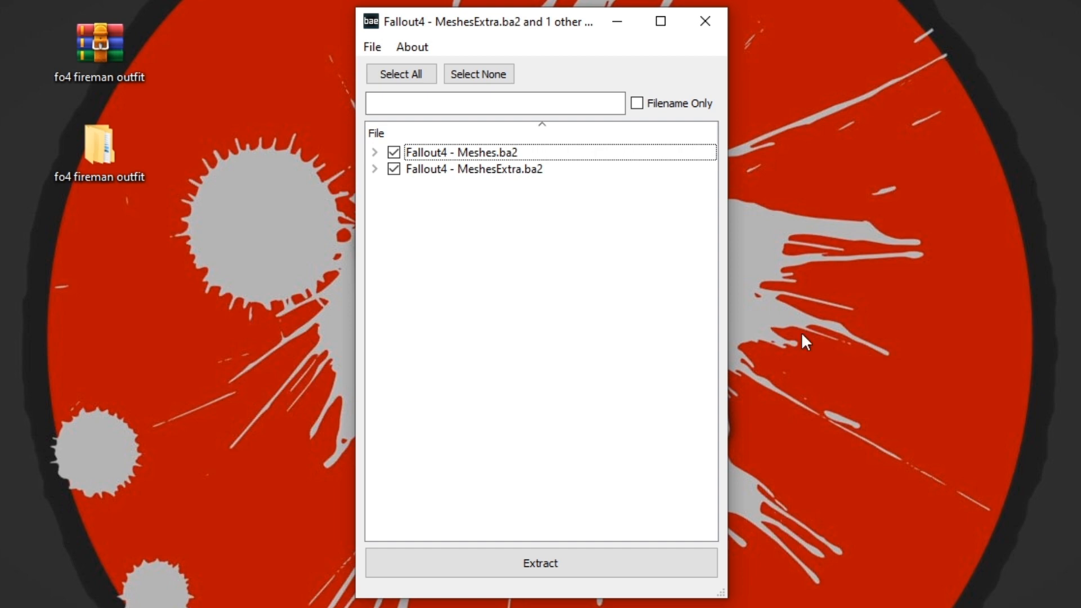
{"action": "type", "text": "ChemistrySetCan01"}
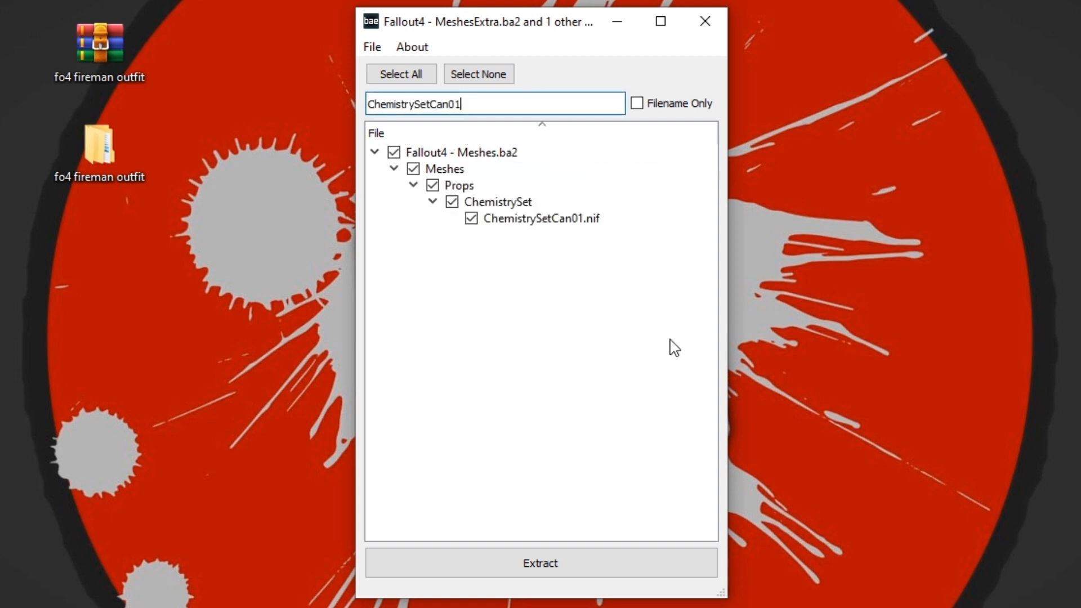
{"action": "mouse_move", "coordinate": [553, 596]}
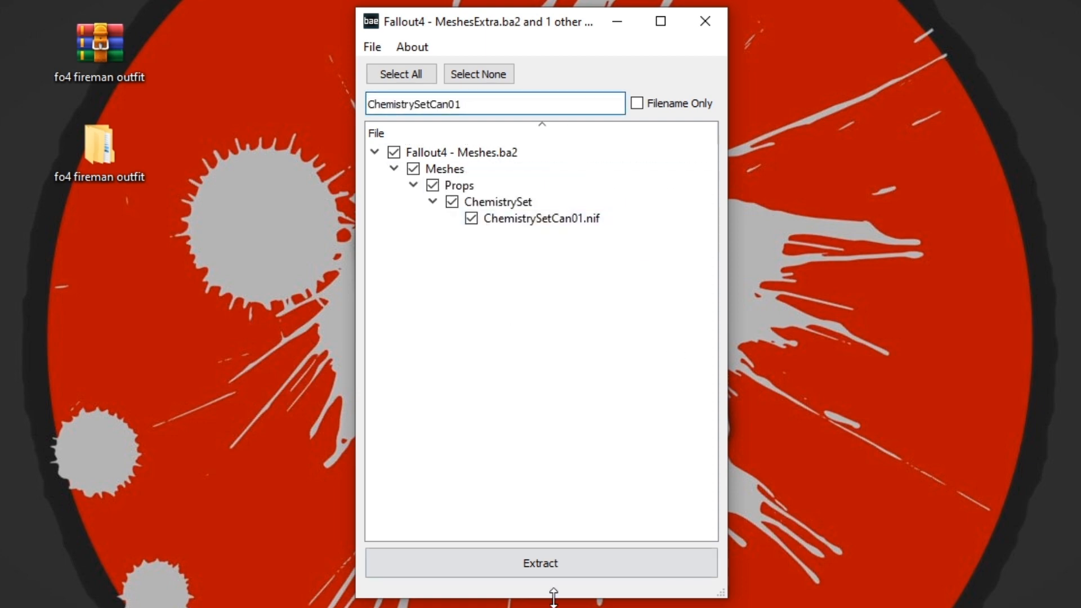
Step: Extract the can mesh into a new Backpack Tutorial folder on the desktop
{"action": "left_click", "coordinate": [540, 562]}
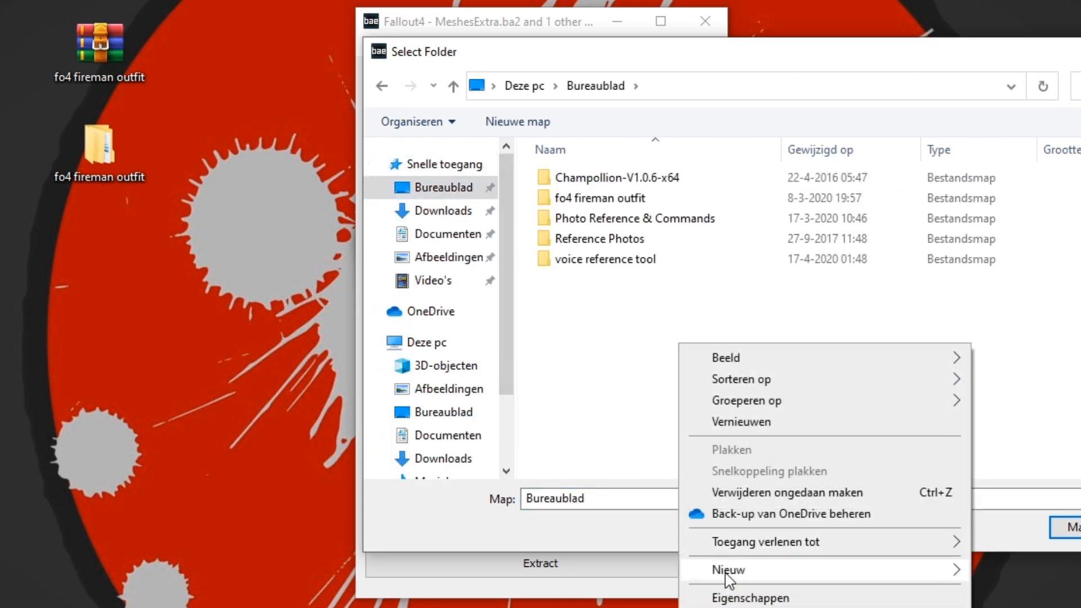
{"action": "left_click", "coordinate": [727, 569]}
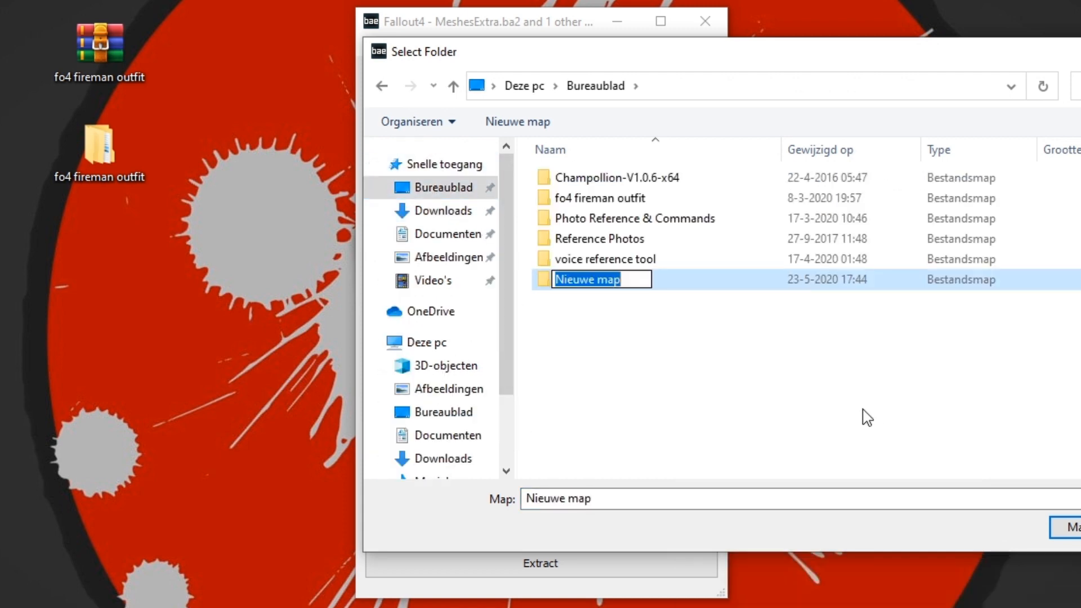
{"action": "type", "text": "Backpack Tutorial"}
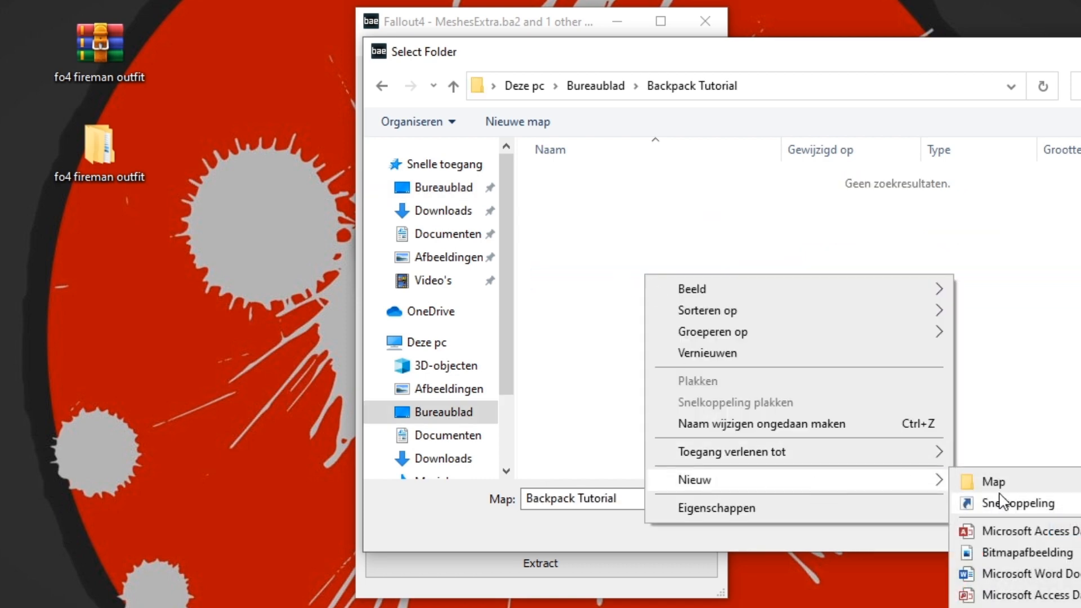
{"action": "left_click", "coordinate": [993, 481]}
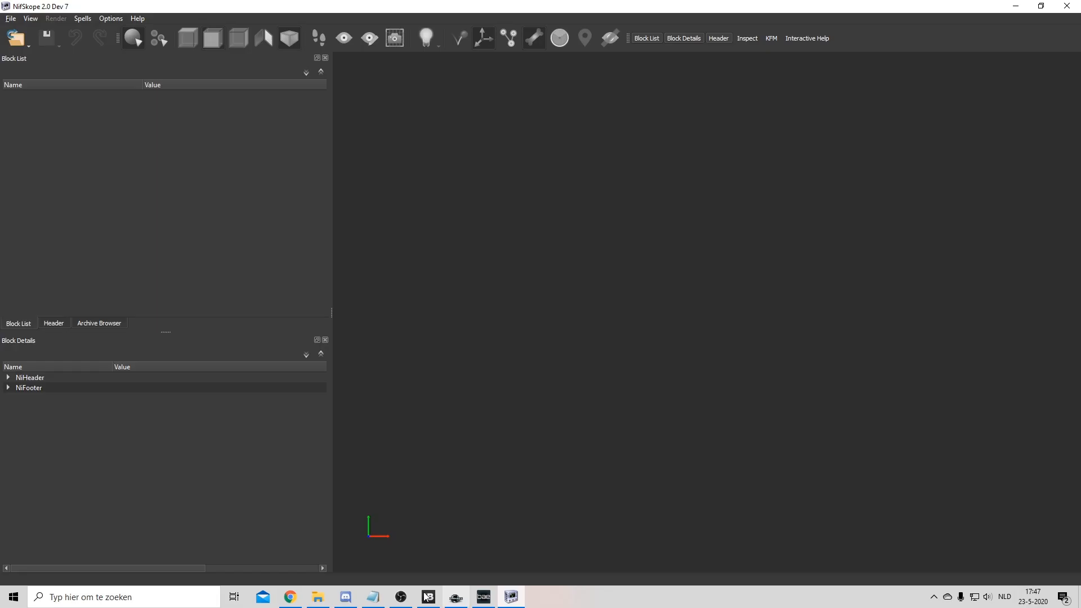
Step: Load ChemistrySetCan01.nif in NifSkope and expand its 0 NiNode root to show collision object and shape
{"action": "left_click", "coordinate": [317, 597]}
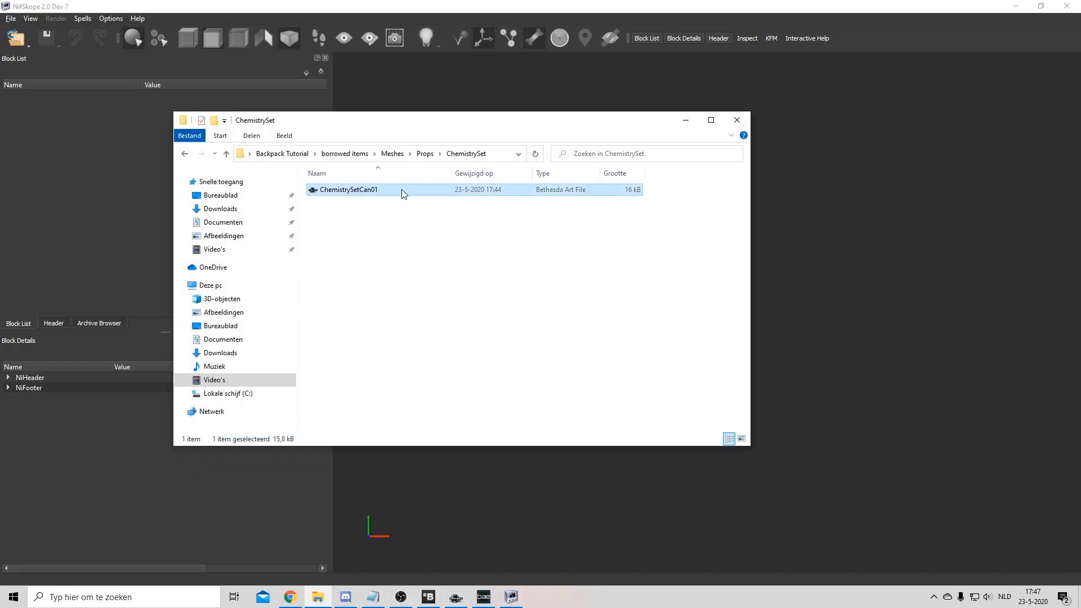
{"action": "double_click", "coordinate": [348, 190]}
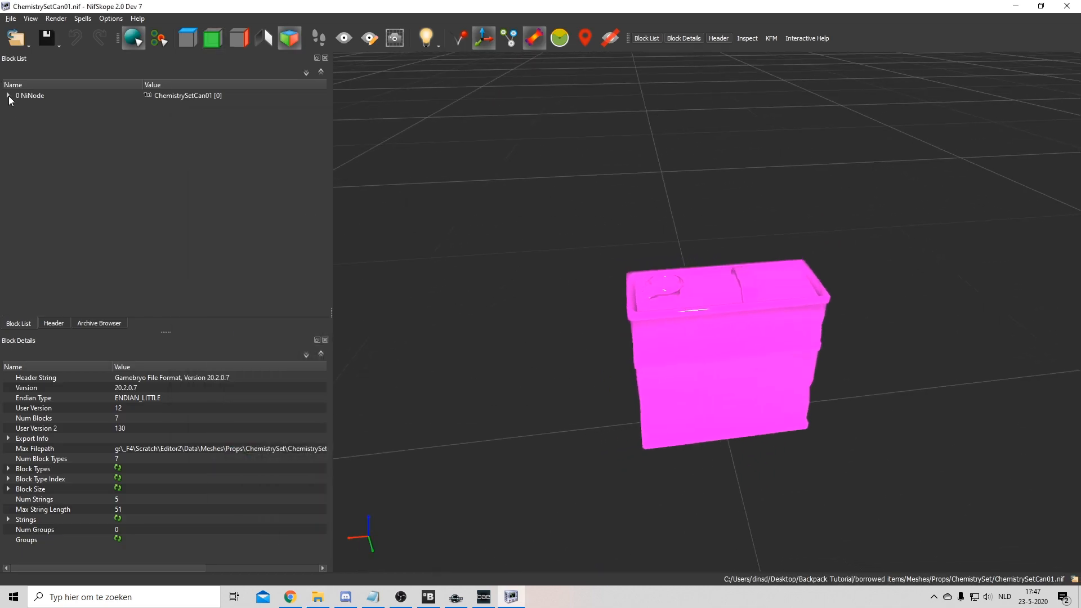
{"action": "left_click", "coordinate": [29, 95]}
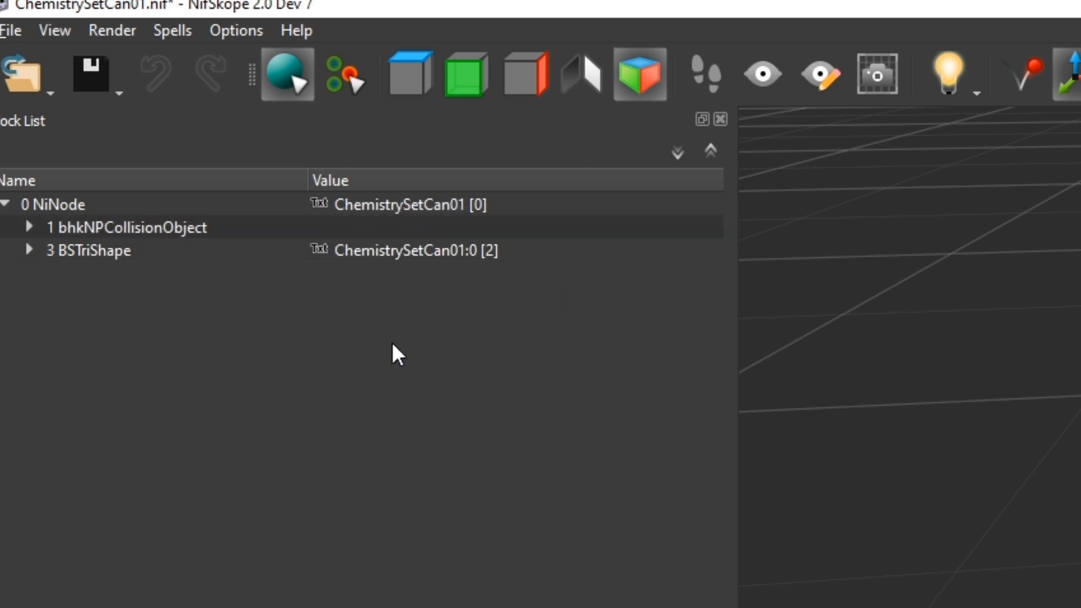
{"action": "left_click", "coordinate": [28, 250]}
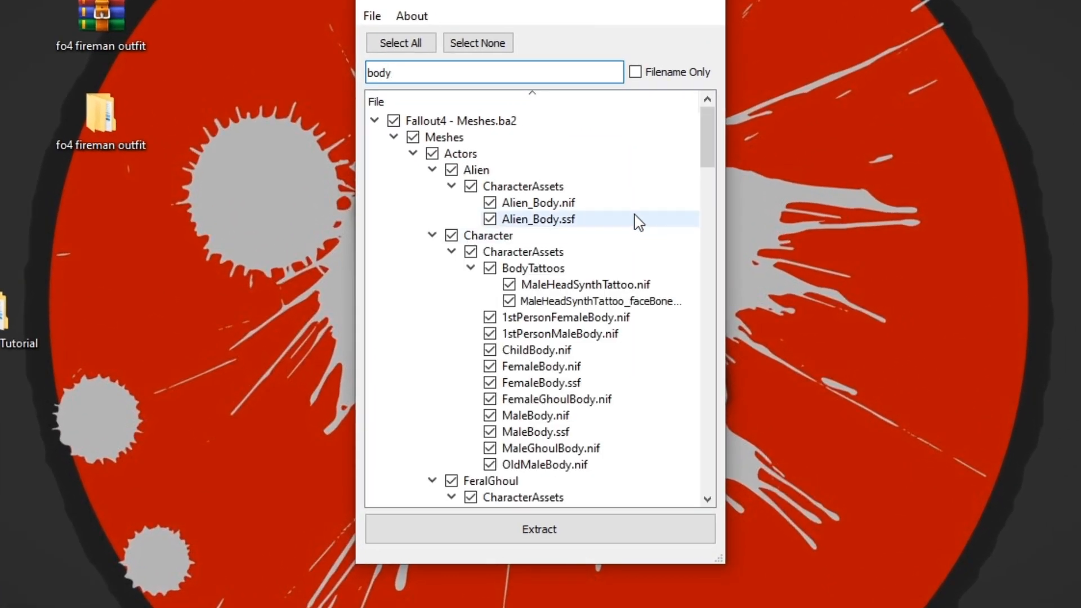
Step: Filter for malebody, check only MaleBody.nif and extract it
{"action": "left_click", "coordinate": [545, 365]}
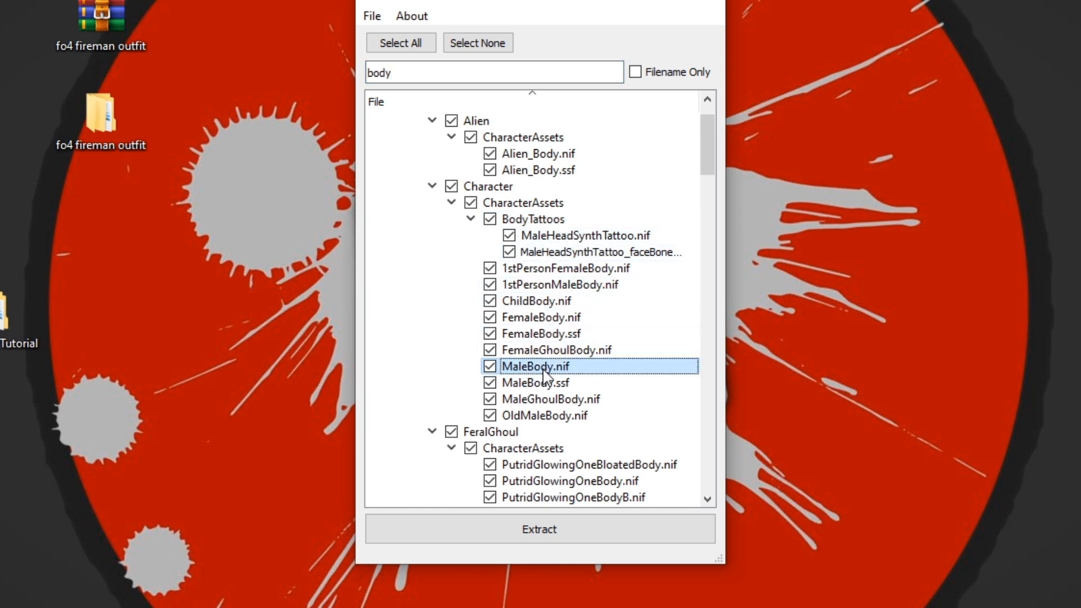
{"action": "left_click", "coordinate": [451, 187]}
{"action": "type", "text": "male"}
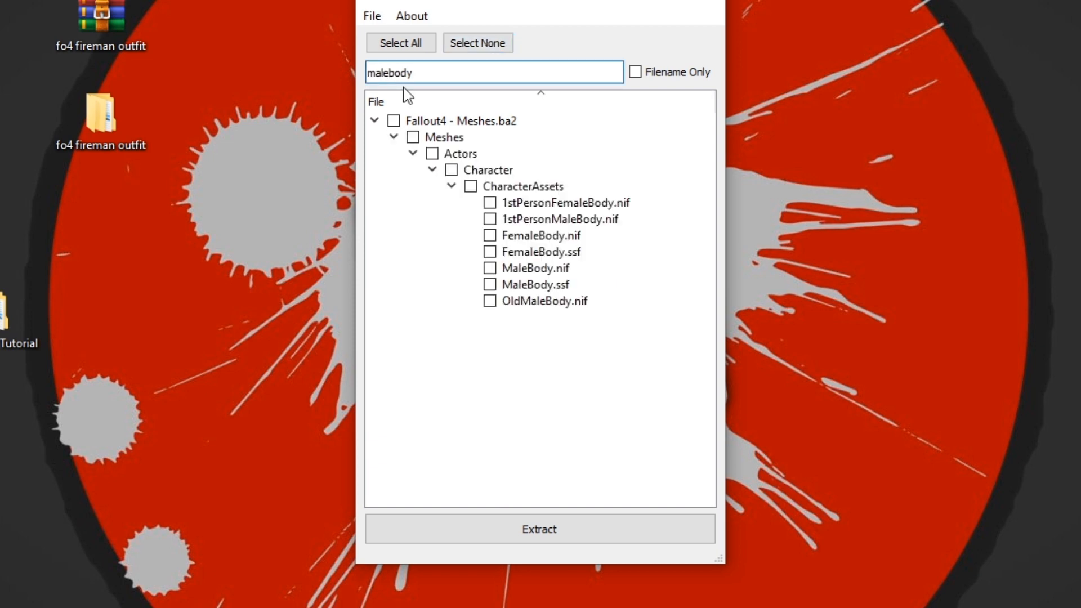
{"action": "left_click", "coordinate": [491, 267]}
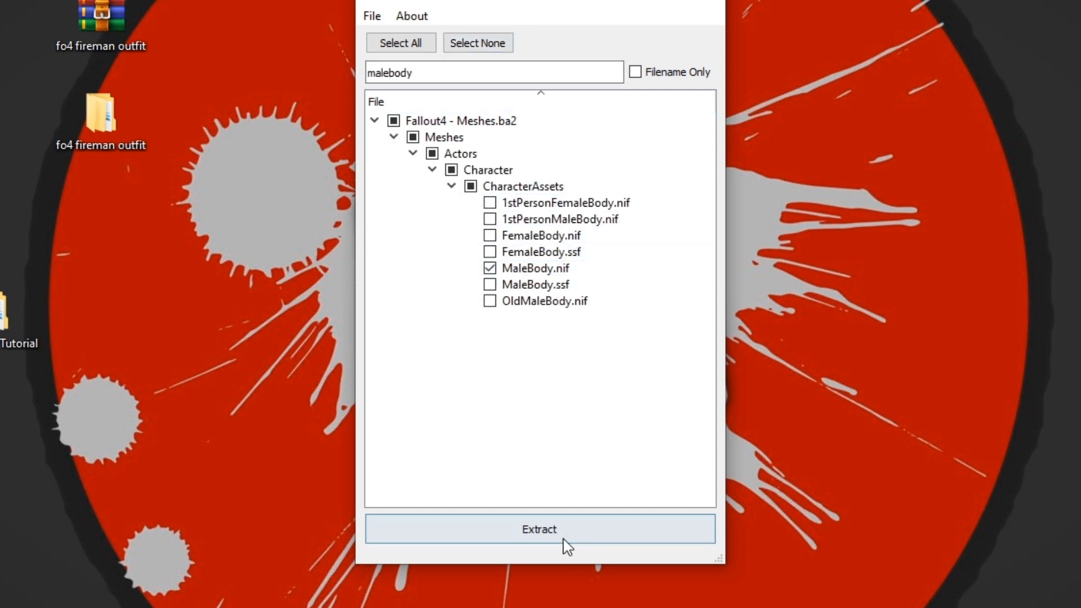
{"action": "left_click", "coordinate": [540, 529]}
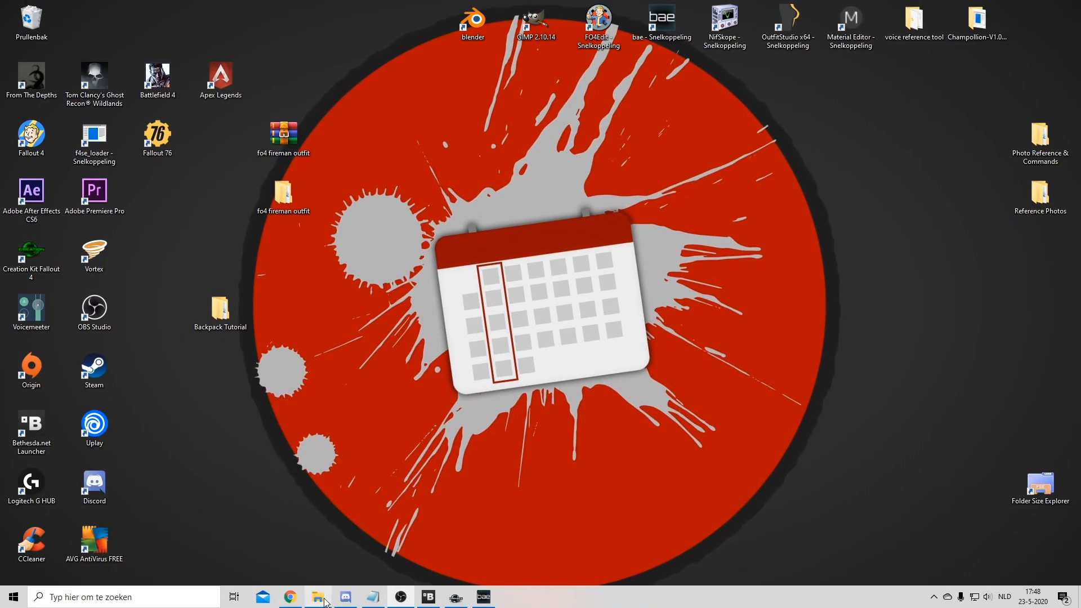
Step: Load MaleBody.nif from the extracted Actors folder into the outfit
{"action": "left_click", "coordinate": [317, 597]}
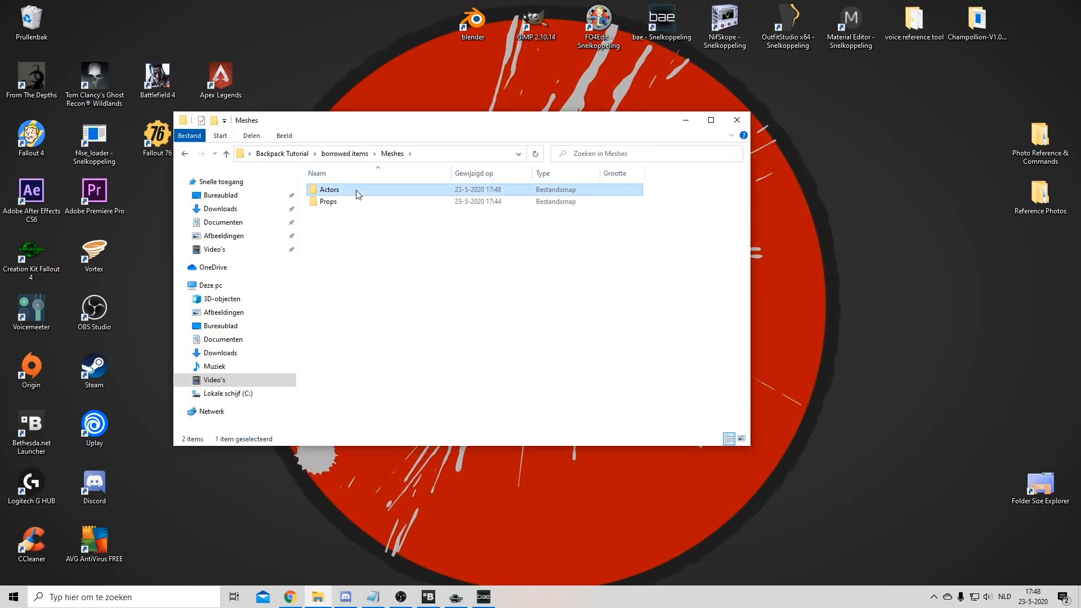
{"action": "double_click", "coordinate": [329, 189]}
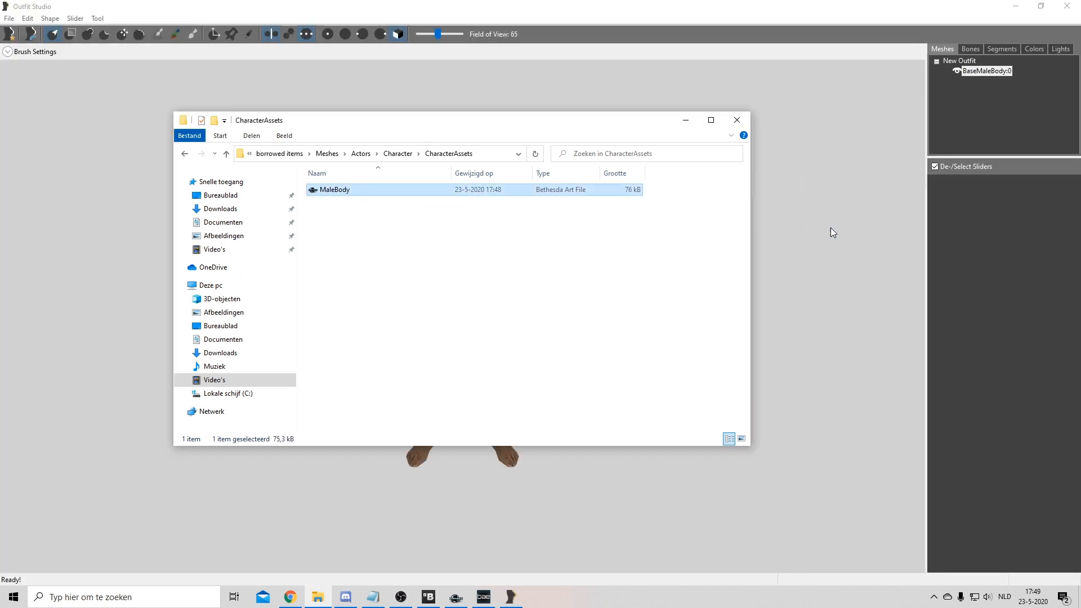
{"action": "double_click", "coordinate": [334, 189]}
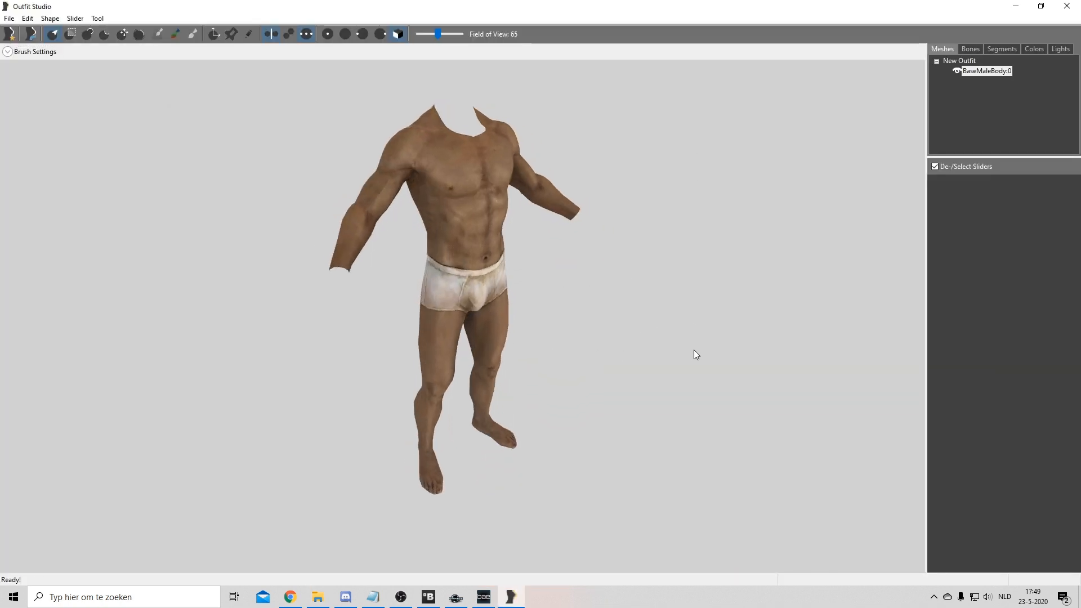
Step: Rotate the ChemistrySetCan01 shape by X 1.45 so it sits behind the body's back
{"action": "right_click", "coordinate": [992, 79]}
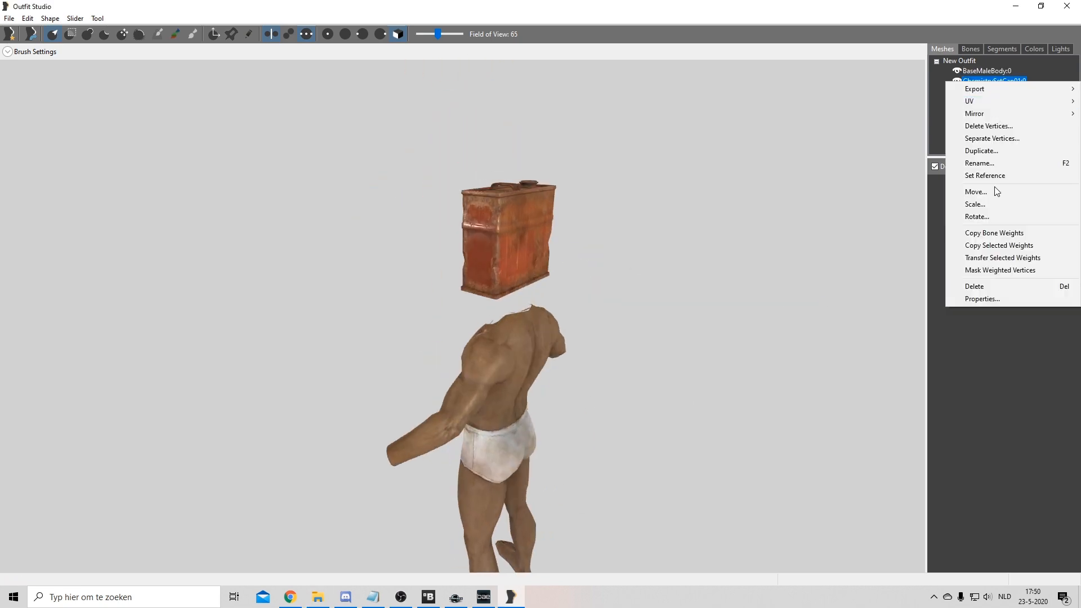
{"action": "left_click", "coordinate": [975, 191]}
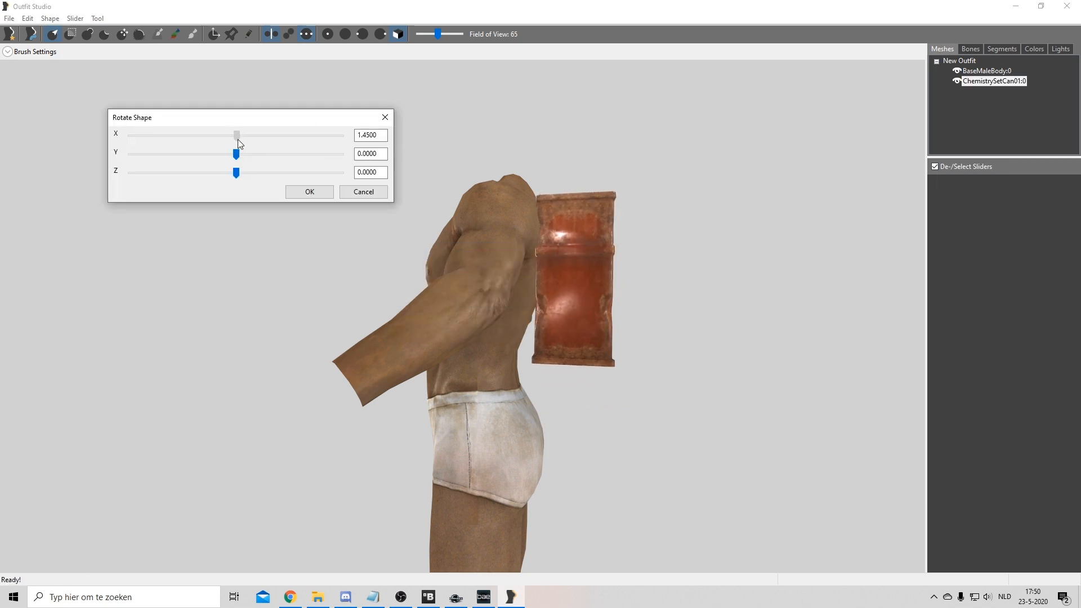
{"action": "left_click", "coordinate": [309, 191]}
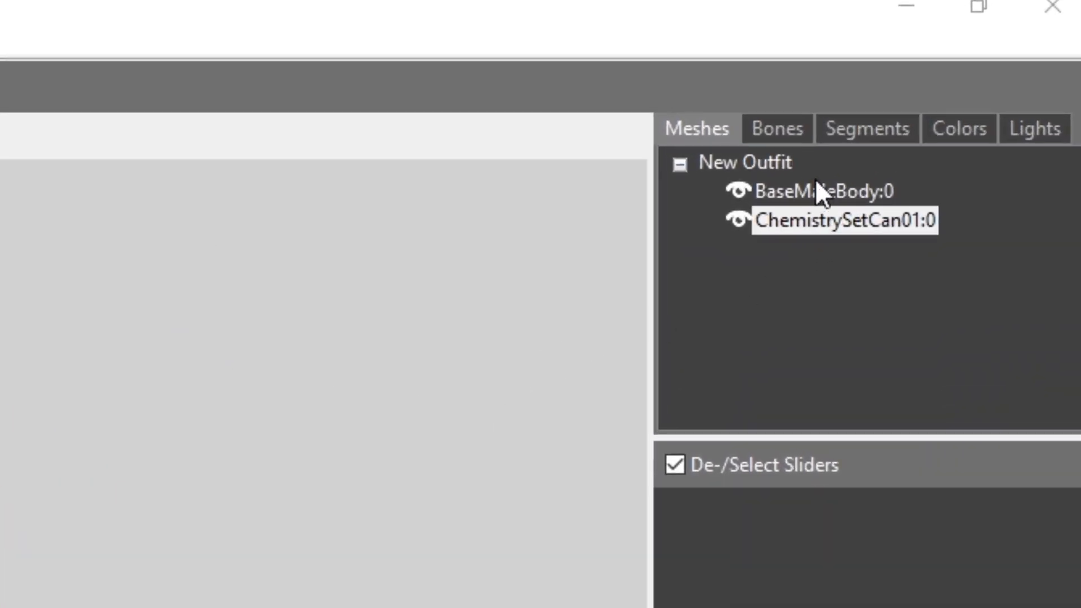
Step: Set BaseMaleBody:0 as the outfit's reference shape
{"action": "left_click", "coordinate": [814, 192]}
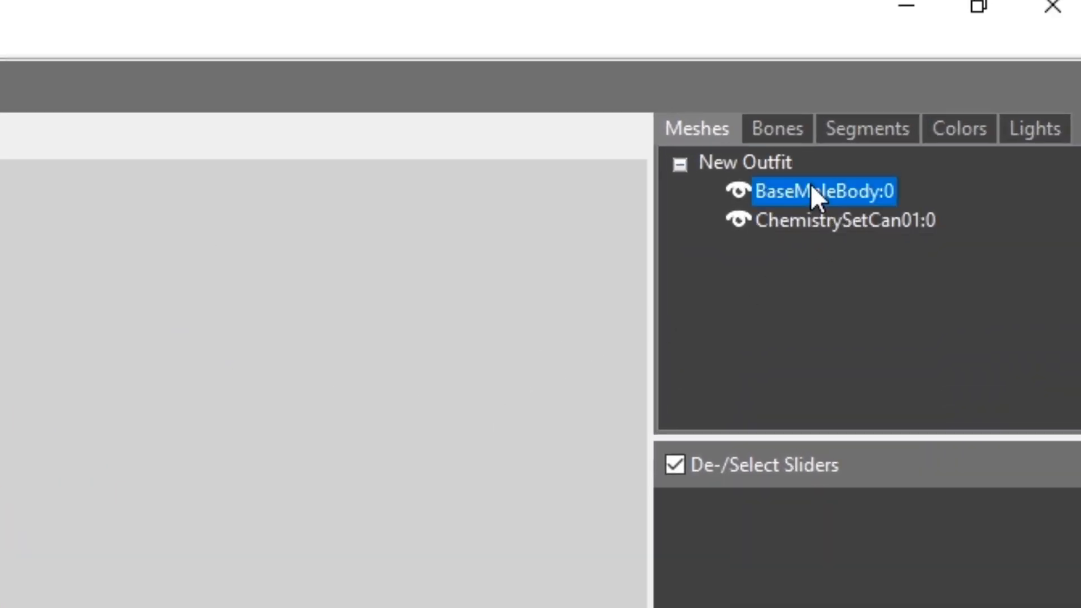
{"action": "right_click", "coordinate": [816, 191]}
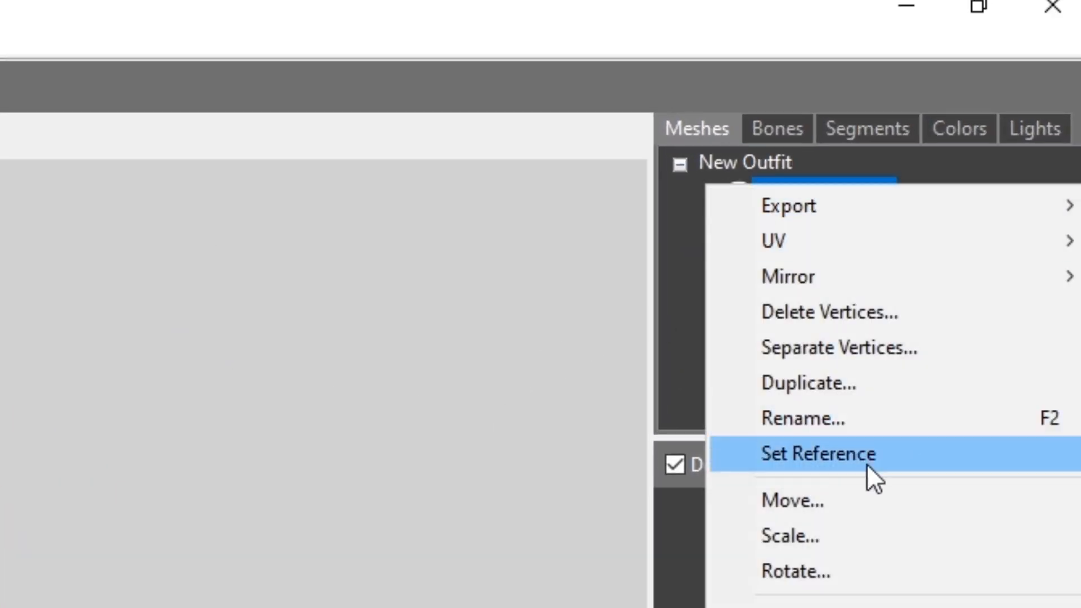
{"action": "left_click", "coordinate": [816, 453]}
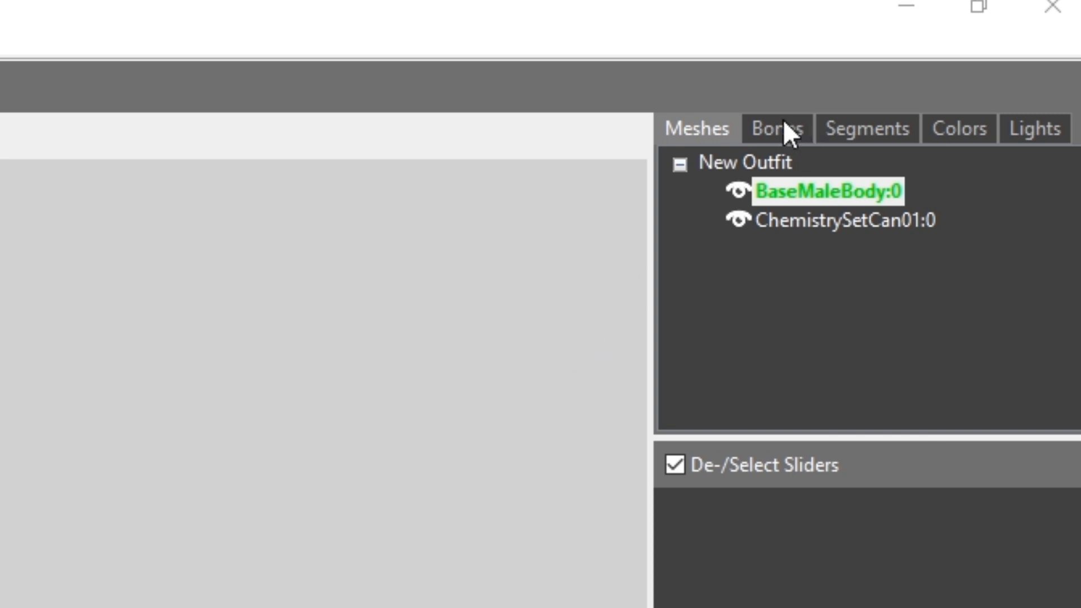
Step: Preview the Belly_skin, Chest and Chest_Rear_Skin bone weights on the body
{"action": "left_click", "coordinate": [778, 128]}
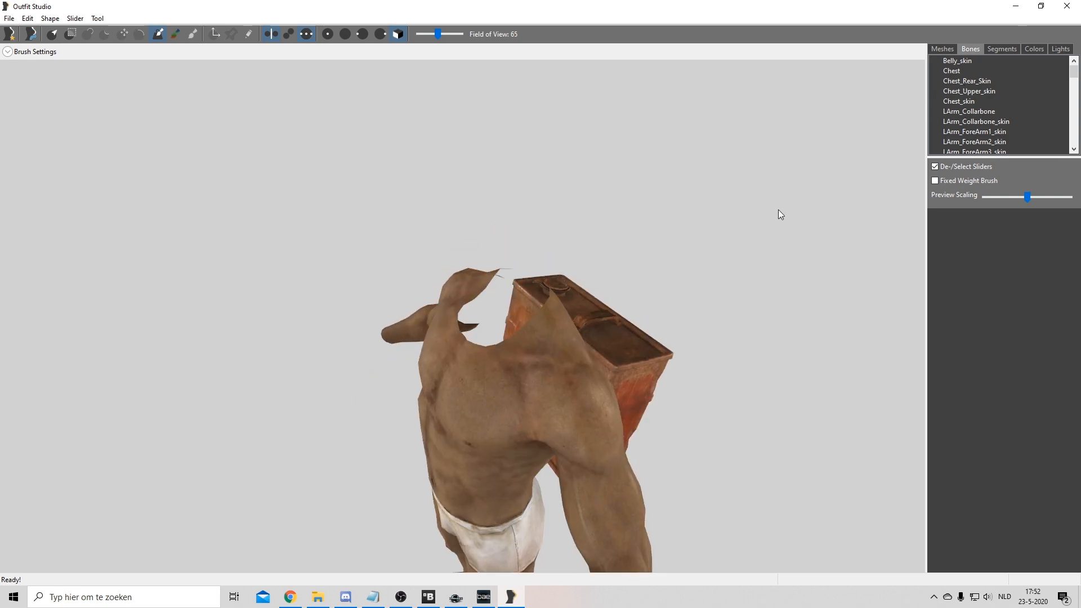
{"action": "left_click", "coordinate": [957, 61]}
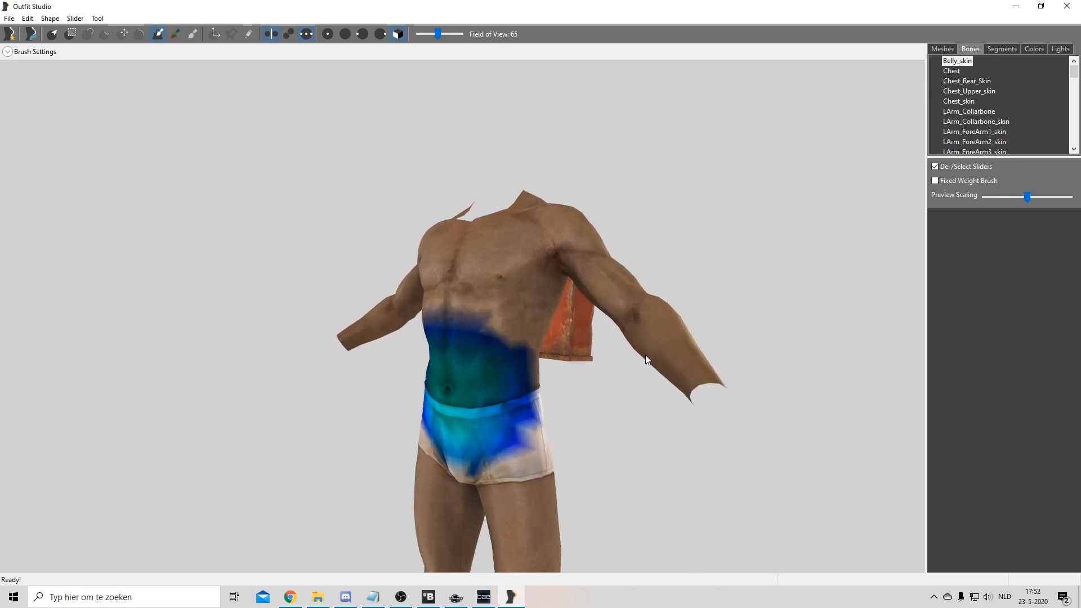
{"action": "left_click", "coordinate": [951, 70]}
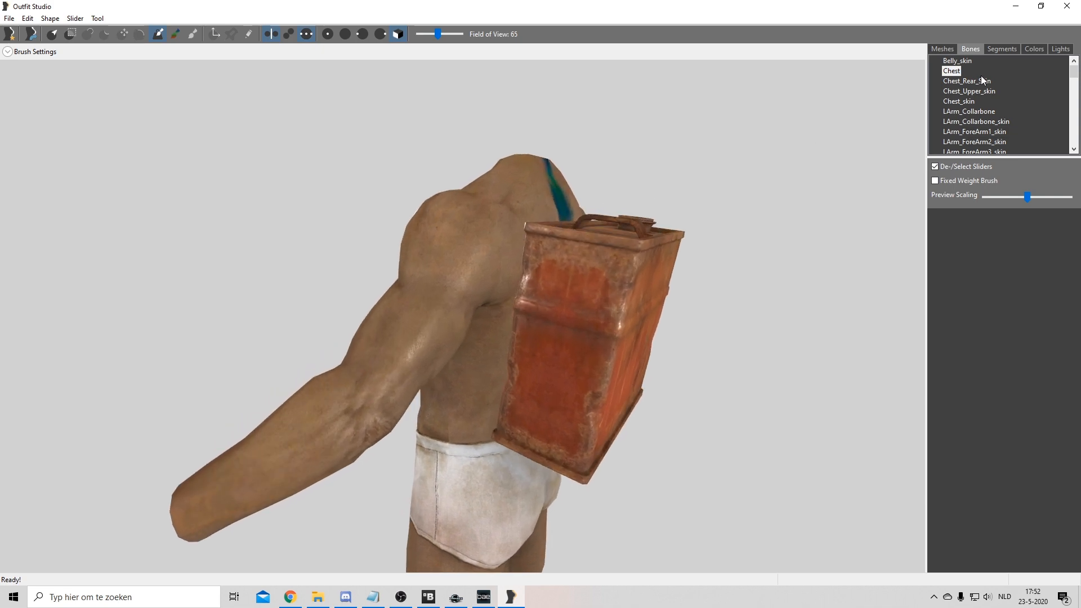
{"action": "left_click", "coordinate": [966, 81]}
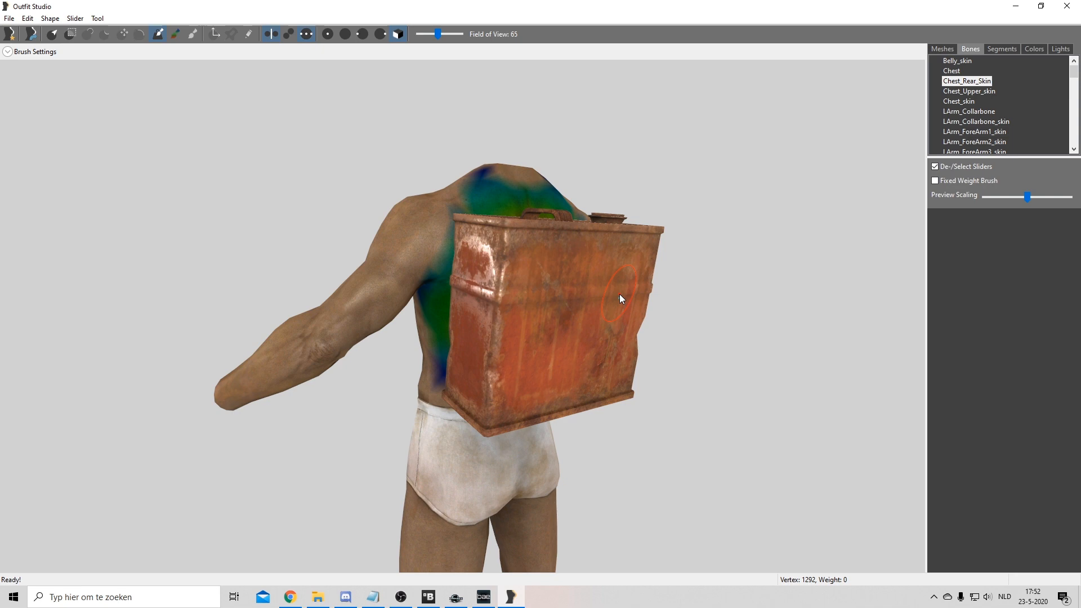
{"action": "mouse_move", "coordinate": [646, 206]}
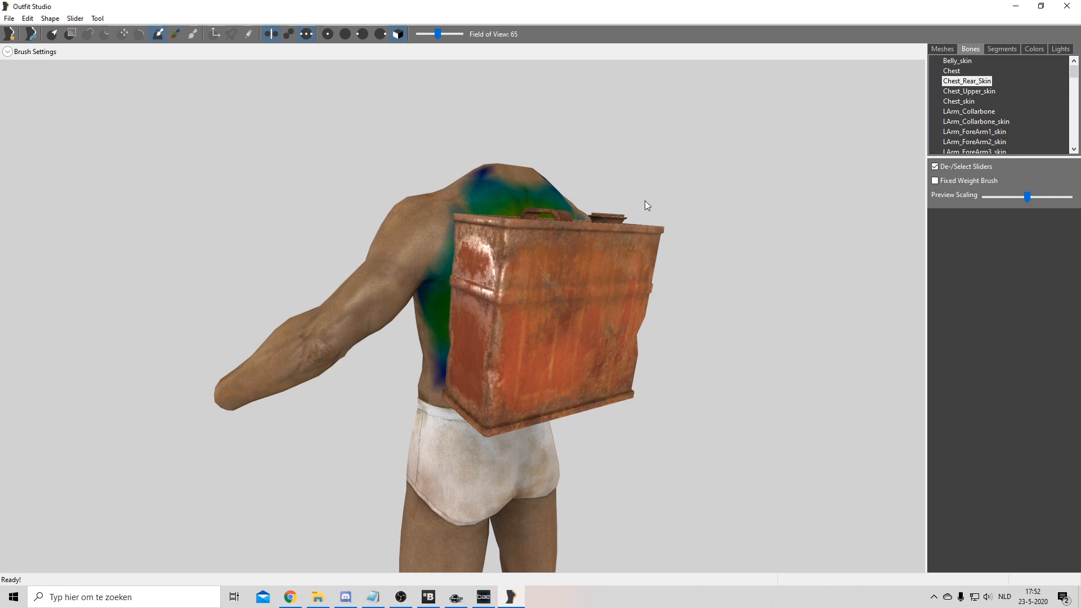
{"action": "mouse_move", "coordinate": [678, 177]}
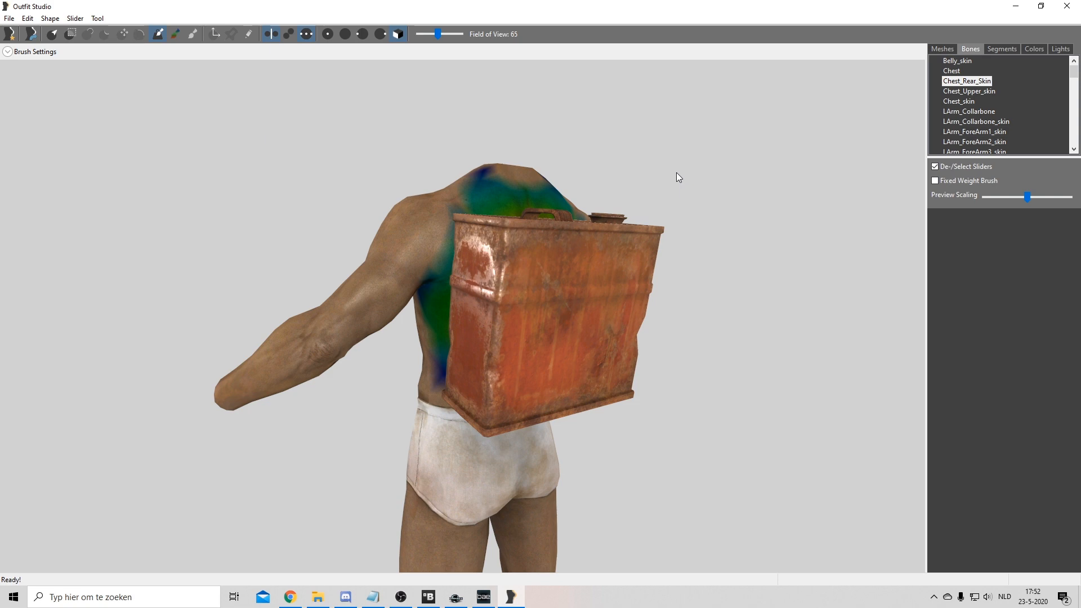
{"action": "mouse_move", "coordinate": [680, 183]}
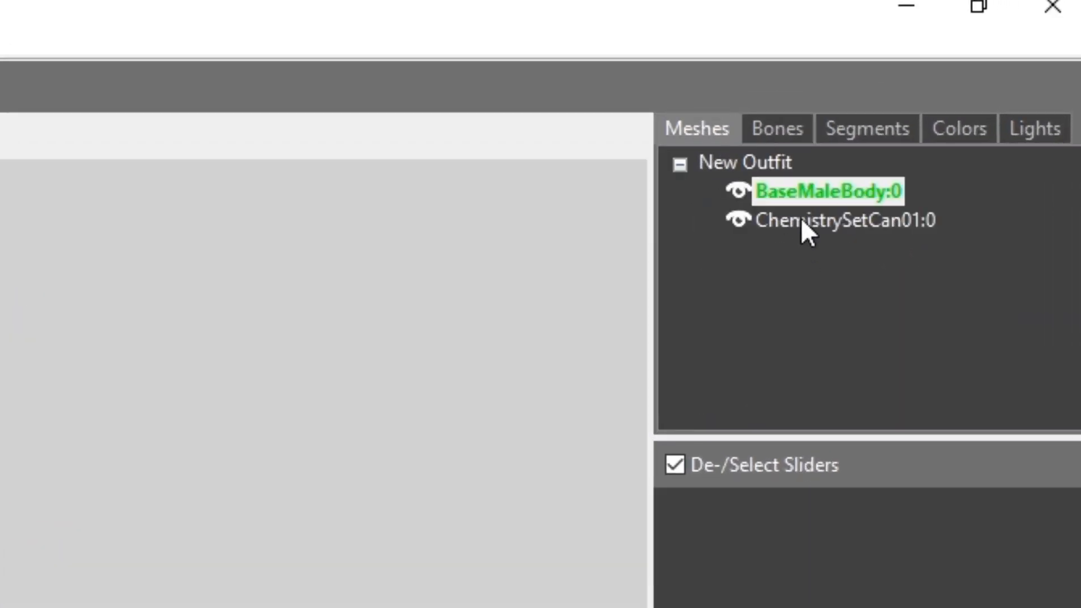
Step: Copy the body's Chest_Rear_Skin weights onto ChemistrySetCan01:0 with Copy Selected Weights
{"action": "left_click", "coordinate": [844, 221]}
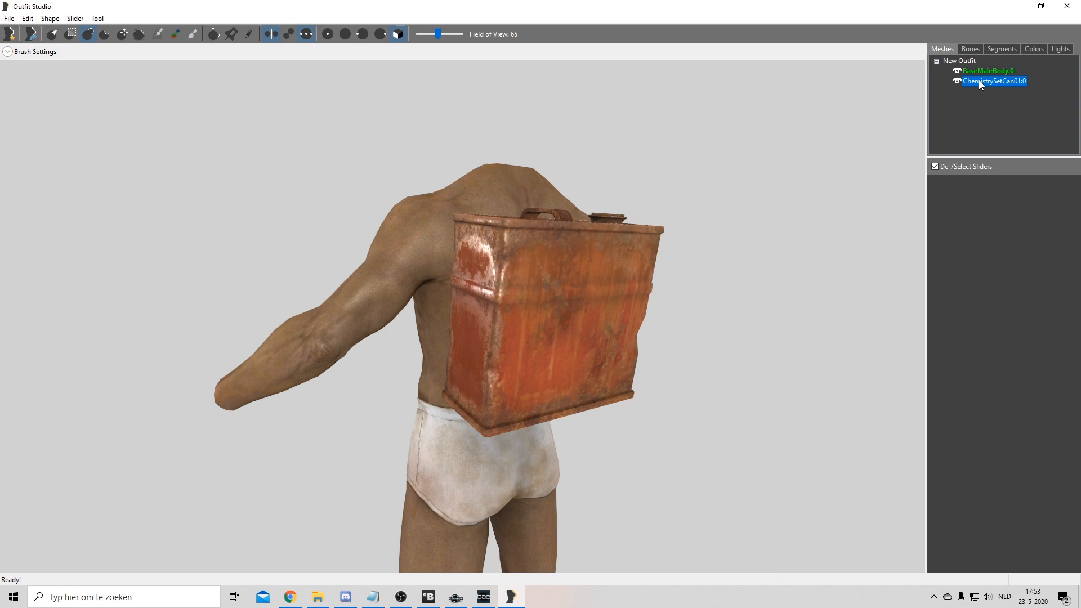
{"action": "left_click", "coordinate": [969, 49]}
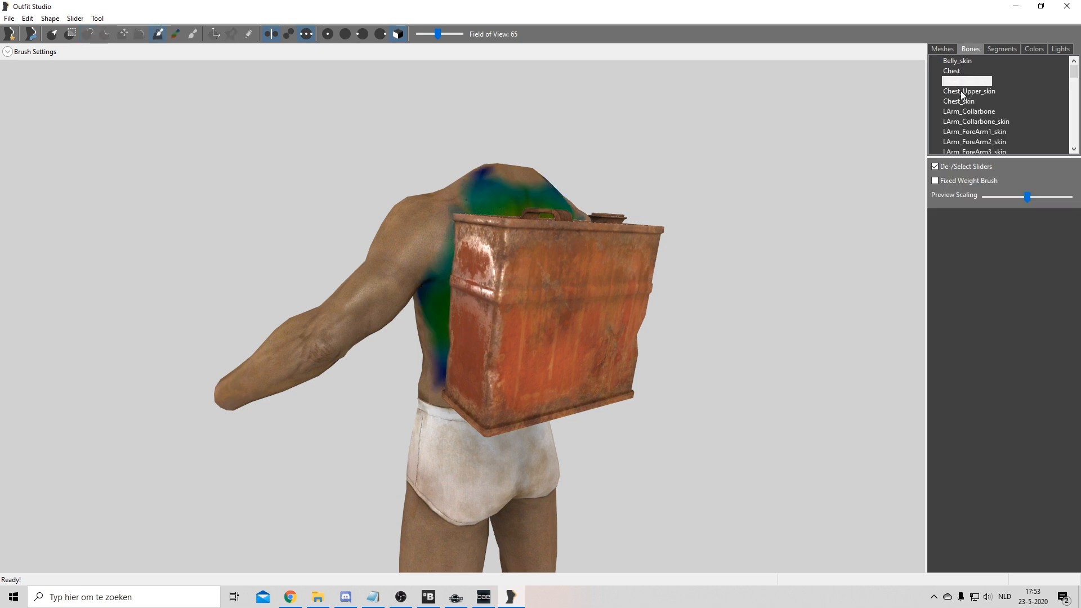
{"action": "mouse_move", "coordinate": [278, 73]}
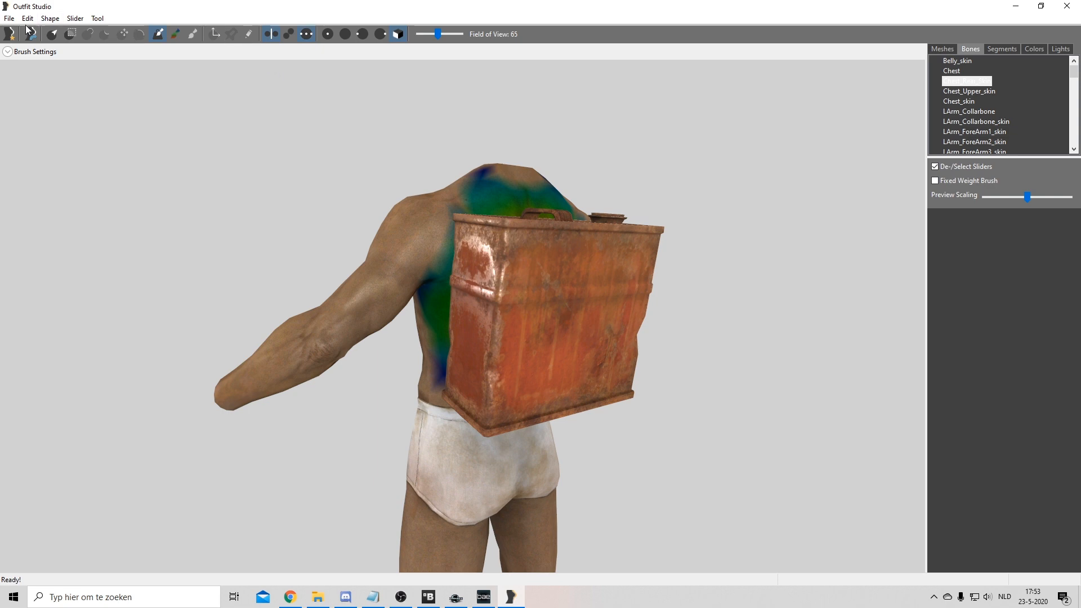
{"action": "left_click", "coordinate": [49, 18]}
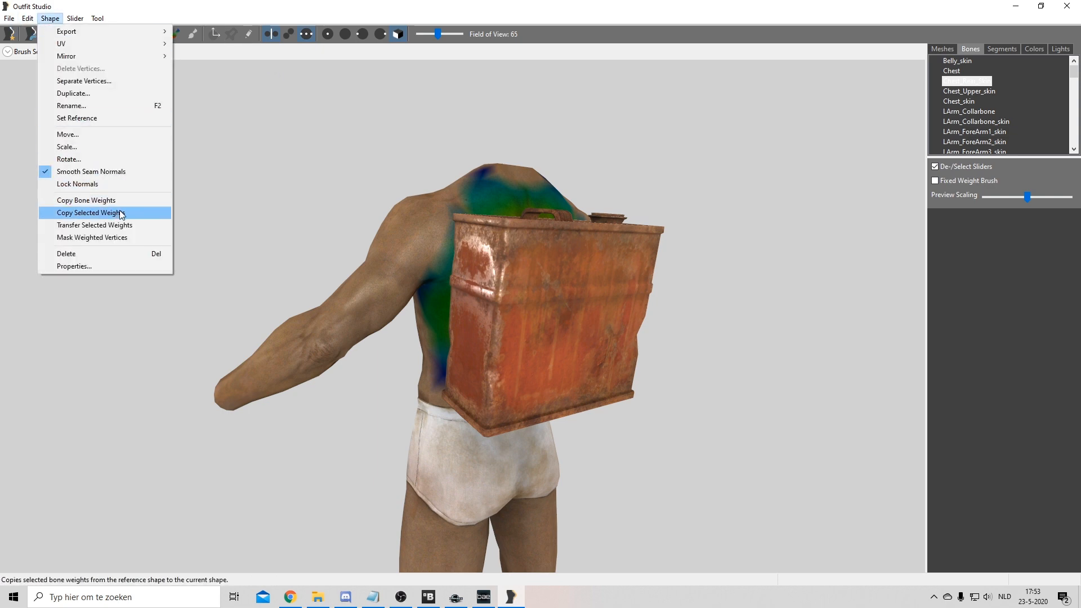
{"action": "left_click", "coordinate": [85, 200]}
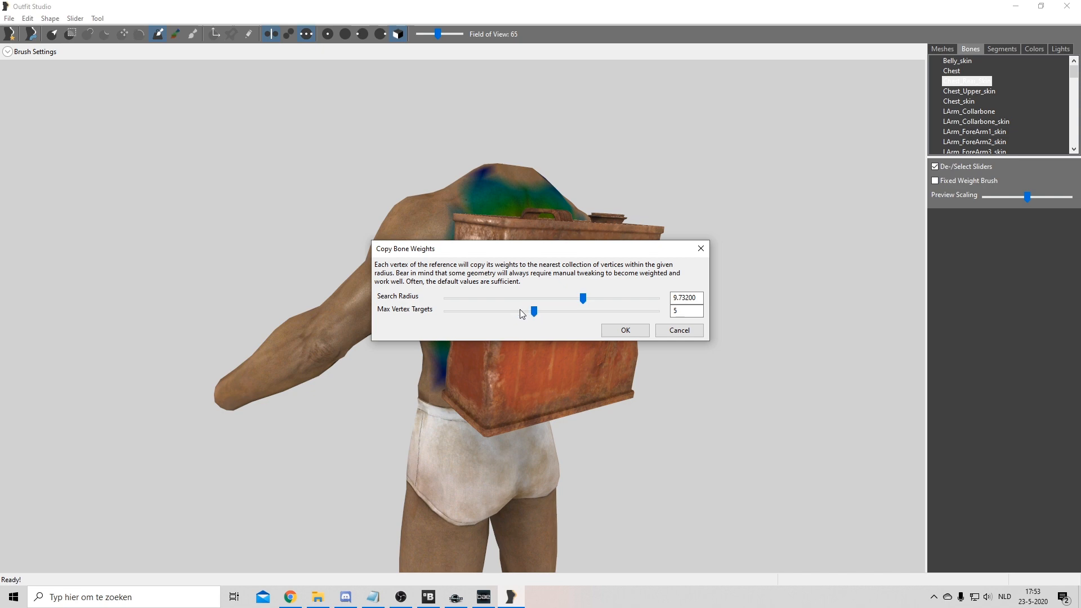
{"action": "left_click", "coordinate": [623, 330]}
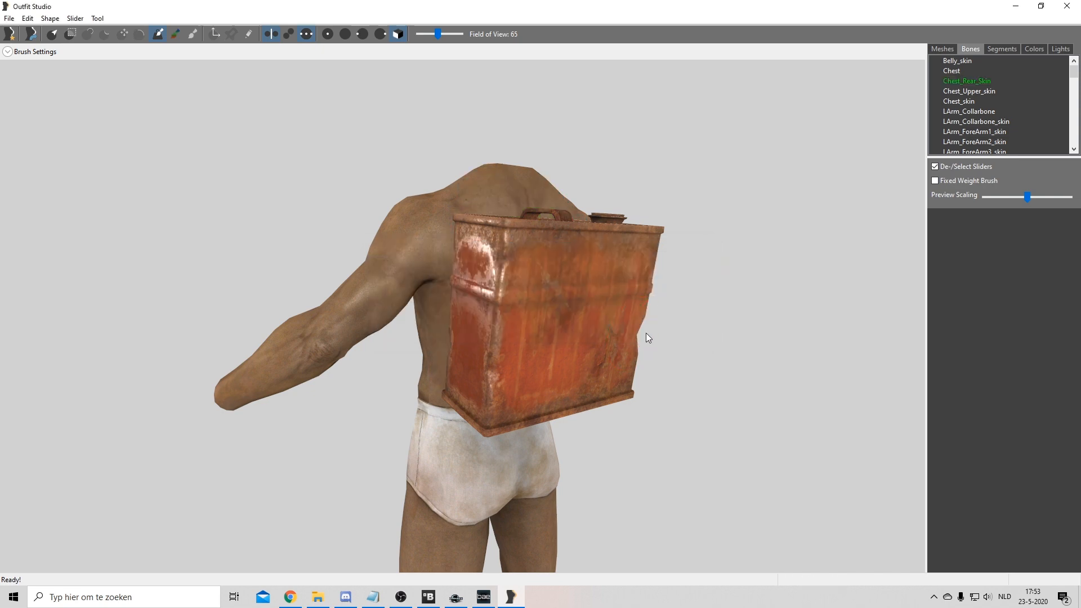
Step: Show the copied Chest_Rear_Skin weights on the canister and begin weight painting
{"action": "left_click", "coordinate": [966, 81]}
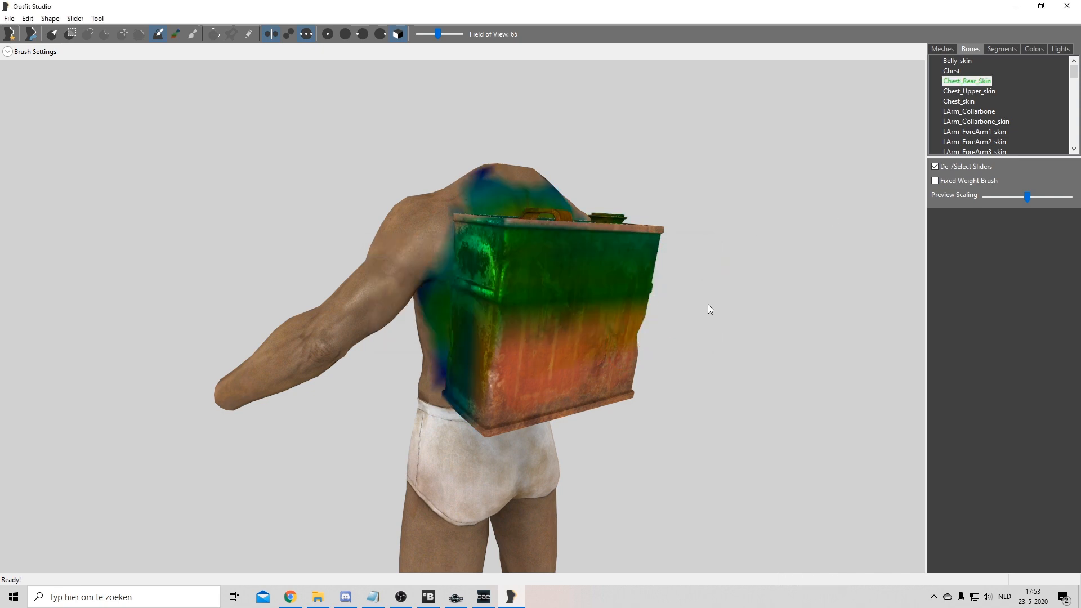
{"action": "mouse_move", "coordinate": [516, 298]}
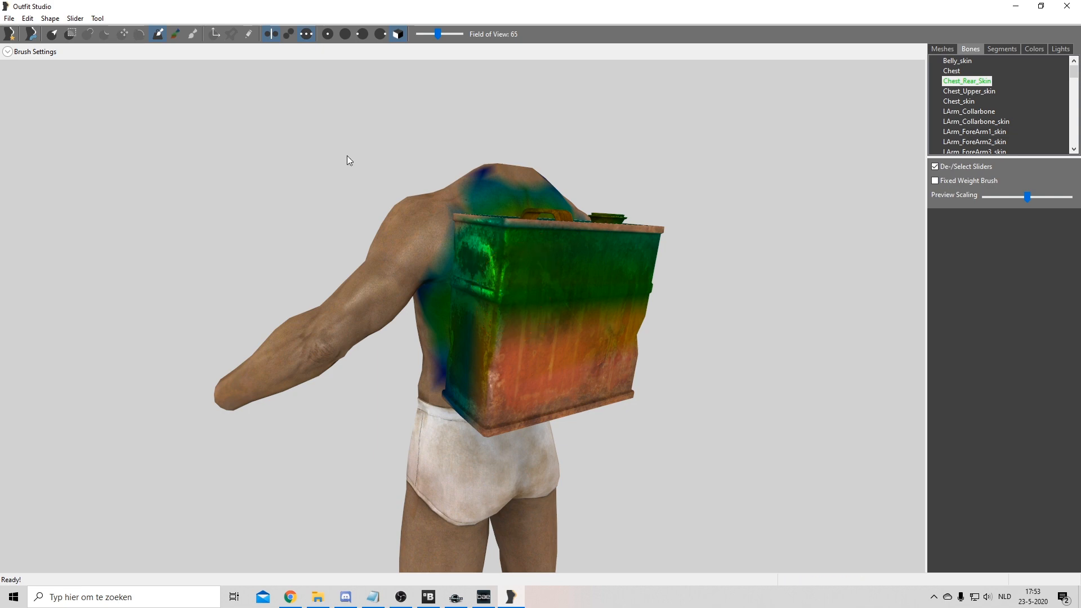
{"action": "left_click", "coordinate": [7, 51]}
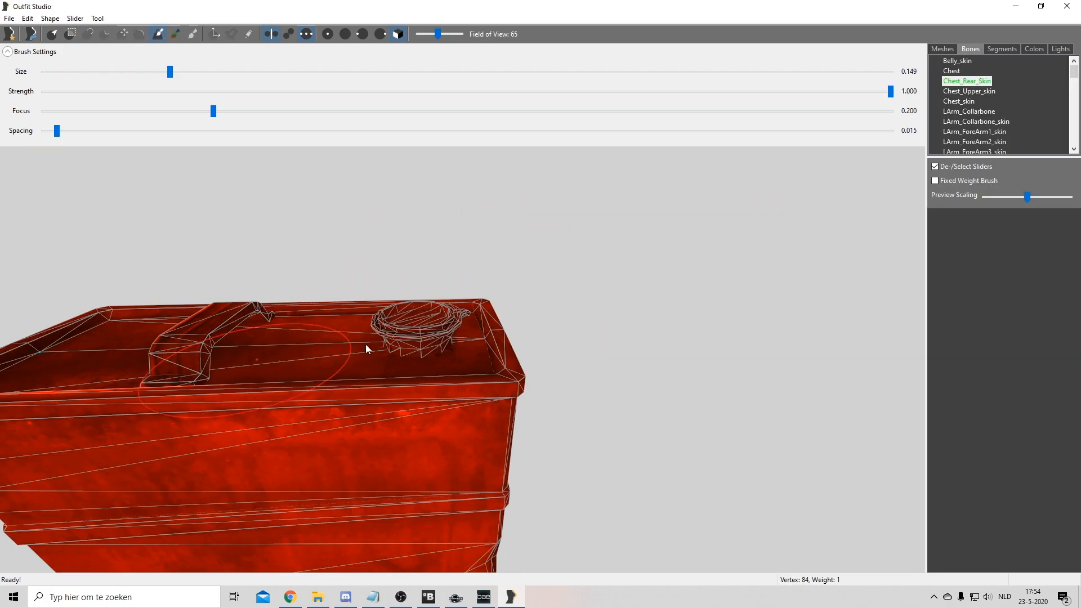
Step: Export the outfit to NIF as CanisterBackPack.nif in the 'new' folder
{"action": "left_click", "coordinate": [942, 48]}
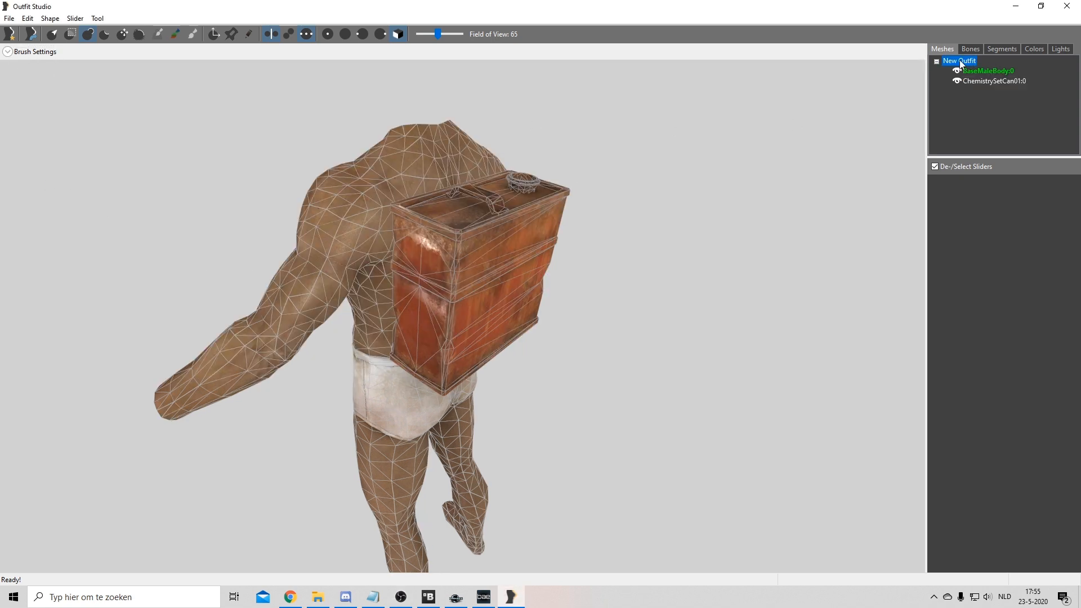
{"action": "mouse_move", "coordinate": [878, 66]}
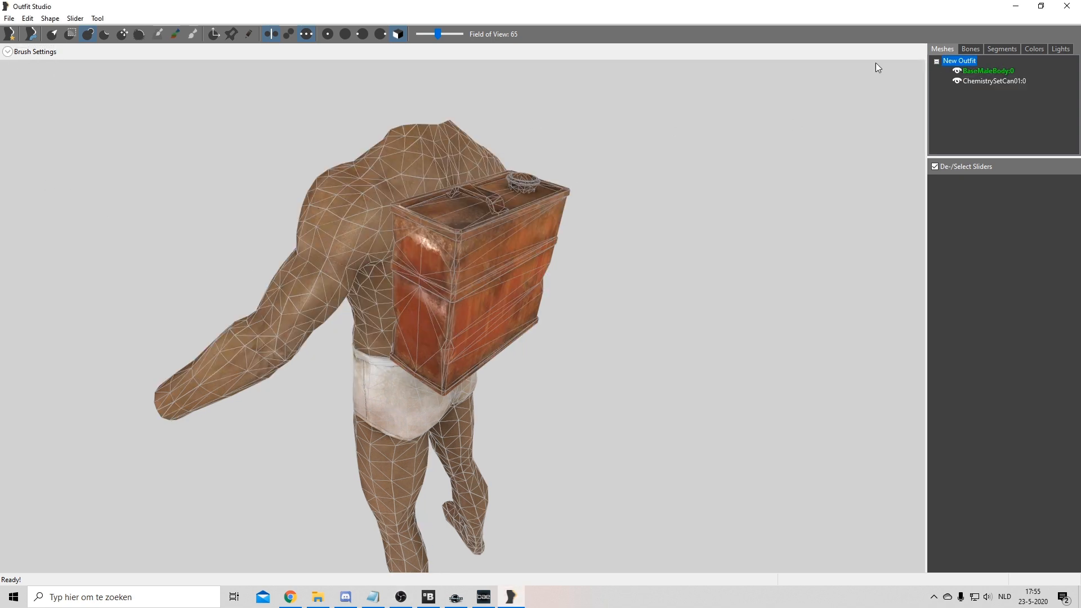
{"action": "left_click", "coordinate": [9, 18]}
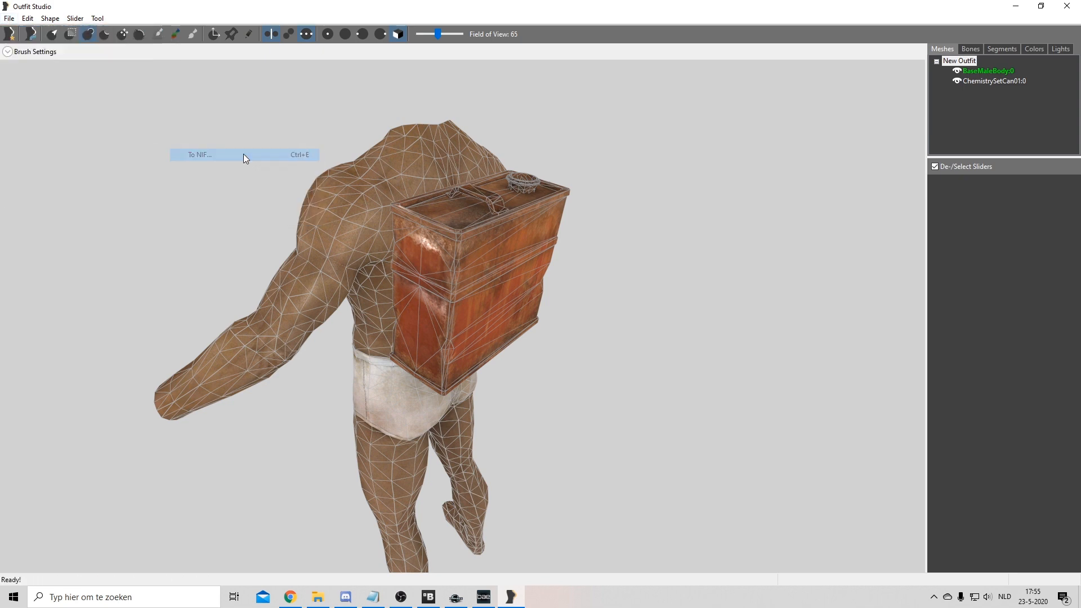
{"action": "left_click", "coordinate": [199, 154]}
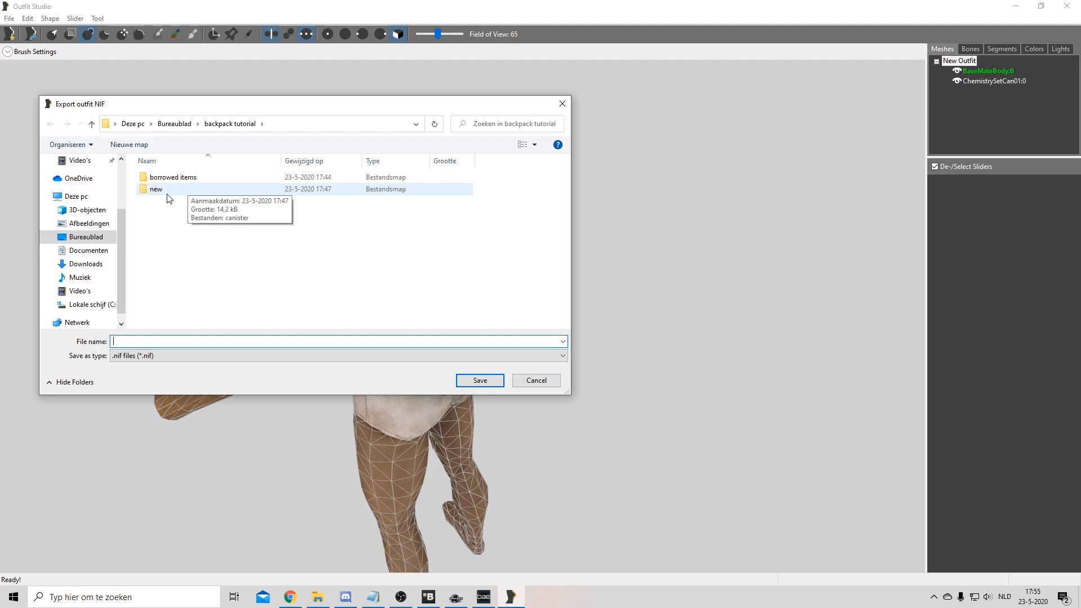
{"action": "double_click", "coordinate": [154, 189]}
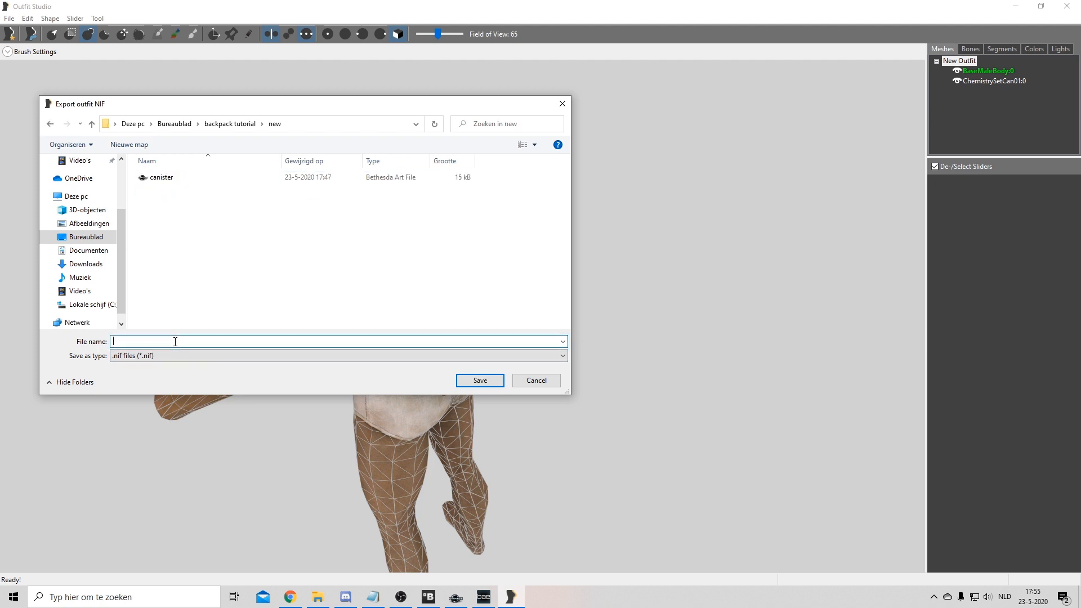
{"action": "type", "text": "Ca"}
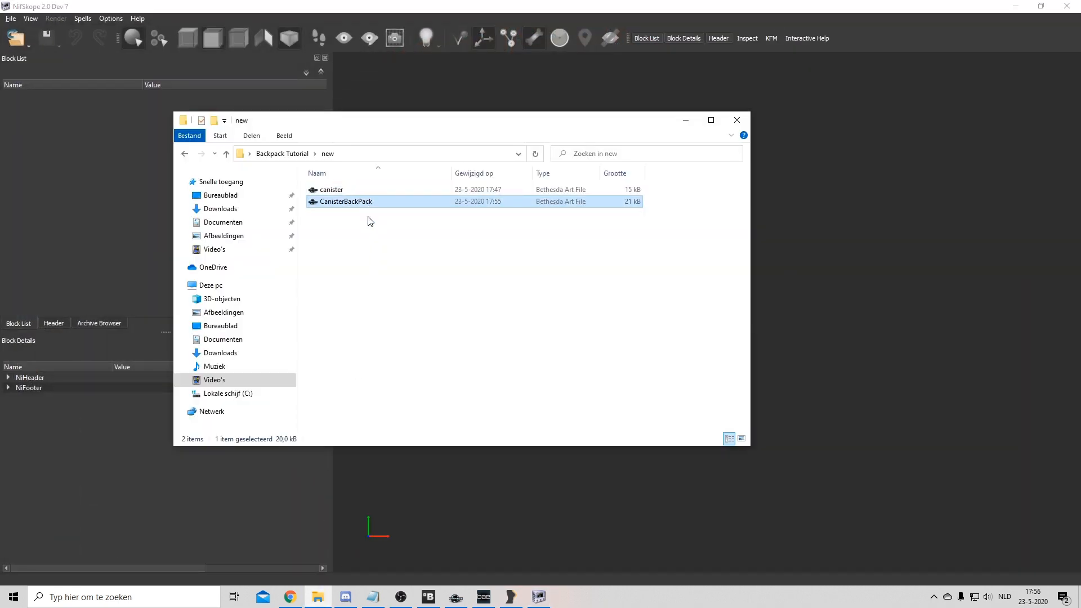
Step: Load CanisterBackPack.nif in NifSkope and adjust the viewport to inspect the canister
{"action": "double_click", "coordinate": [346, 201]}
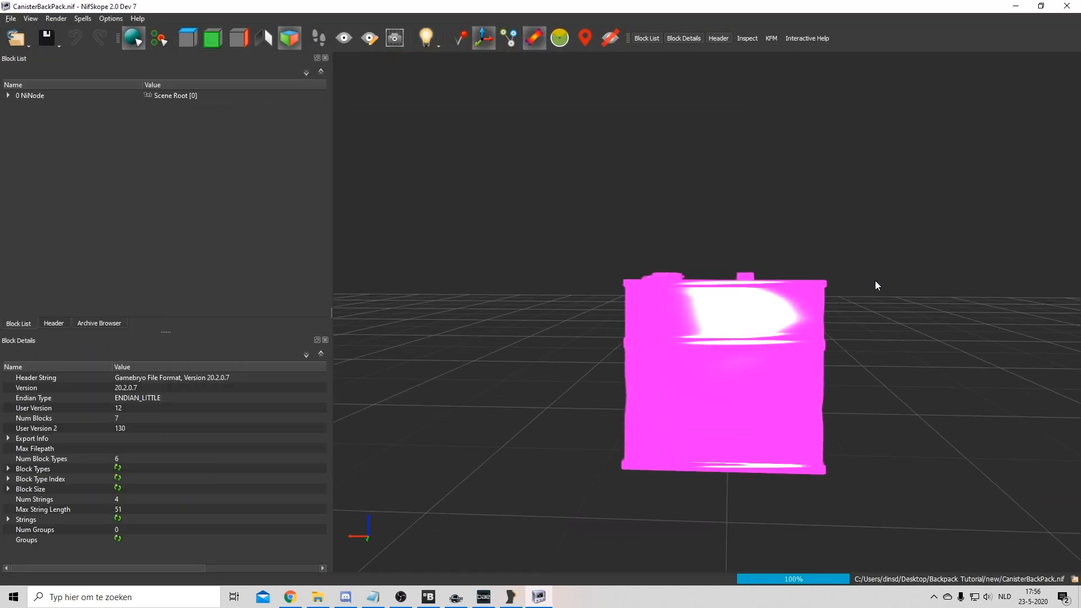
{"action": "right_click", "coordinate": [757, 365]}
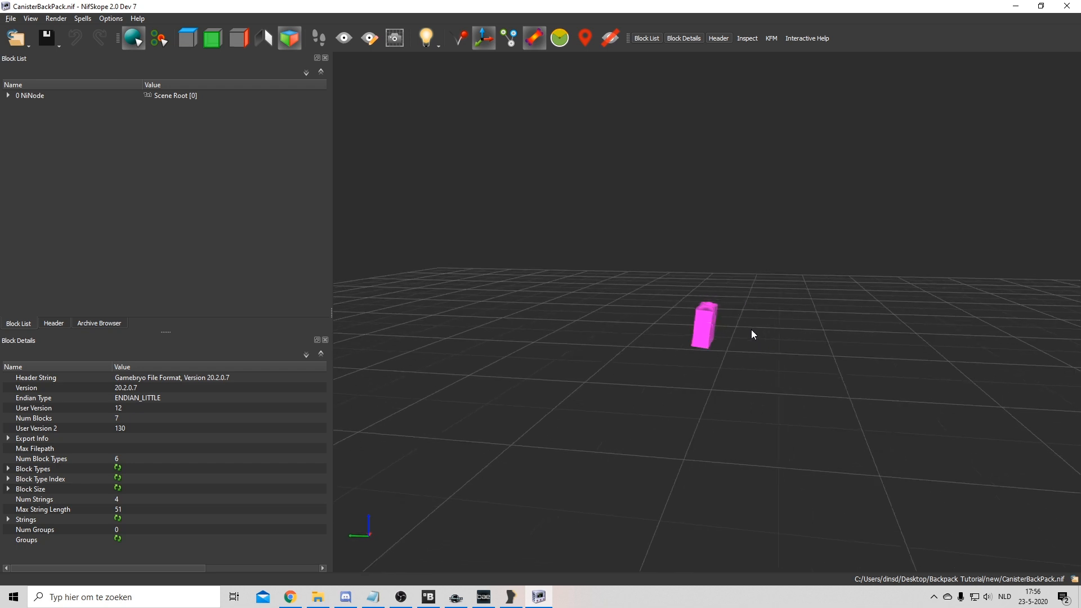
{"action": "mouse_move", "coordinate": [1067, 6]}
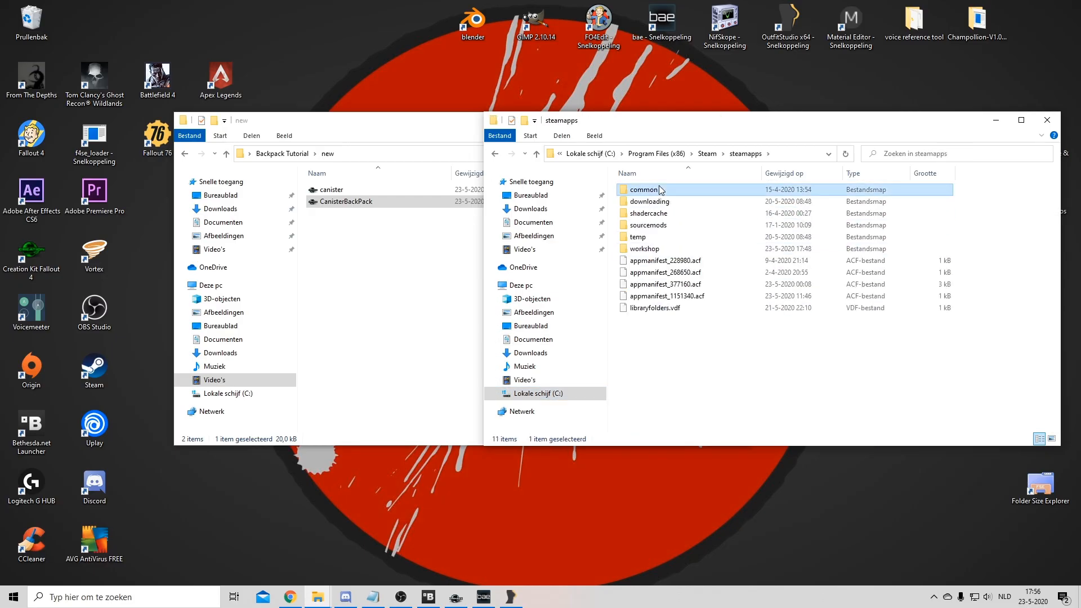
Step: Create a new folder named 'Canister Backpack' under Data\Meshes\TU3SD4Y
{"action": "double_click", "coordinate": [645, 190]}
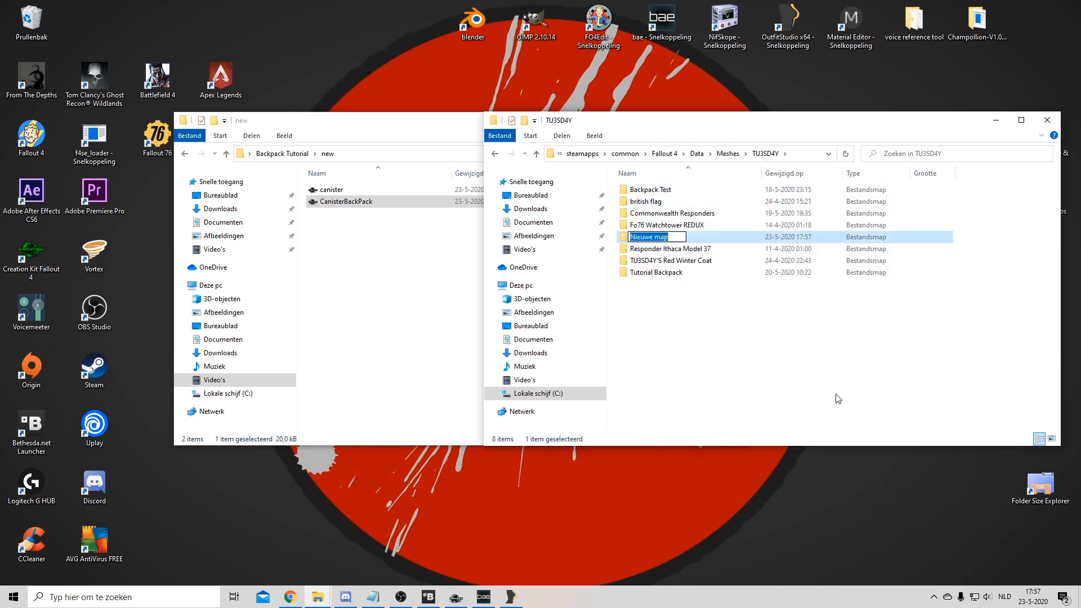
{"action": "type", "text": "Canister Backpack"}
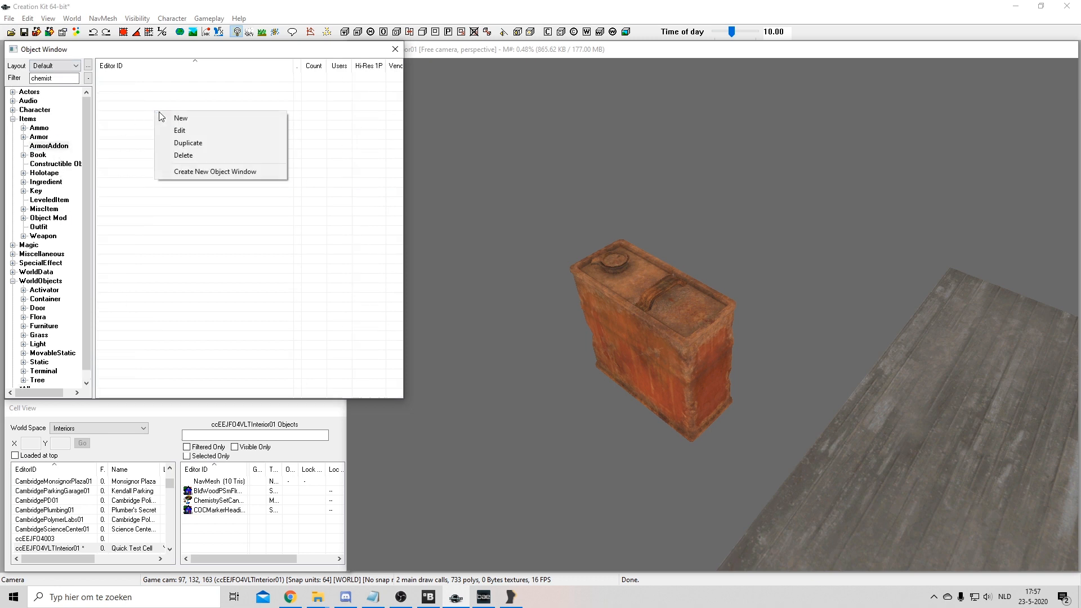
{"action": "mouse_move", "coordinate": [181, 119]}
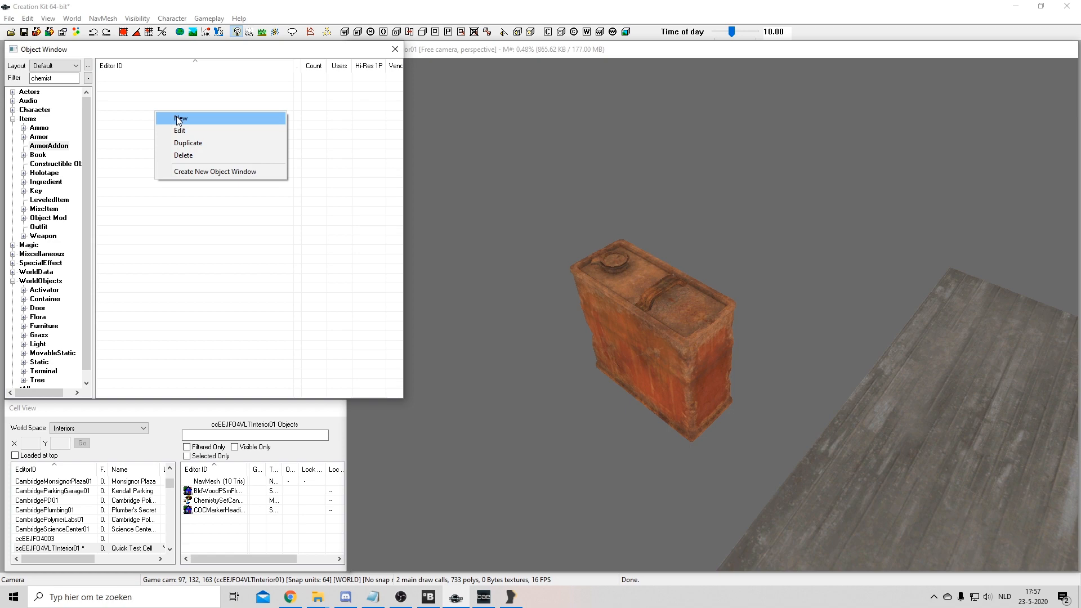
Step: Create a new ArmorAddon with ID TU3SD4Y_CanisterBackPack
{"action": "left_click", "coordinate": [181, 117]}
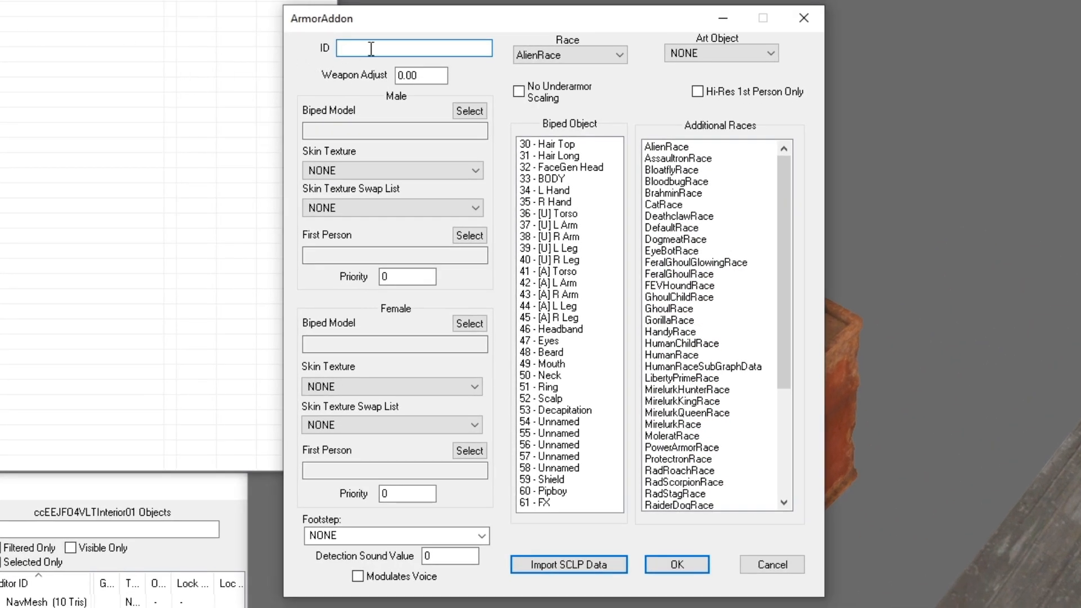
{"action": "type", "text": "TU3SD4Y"}
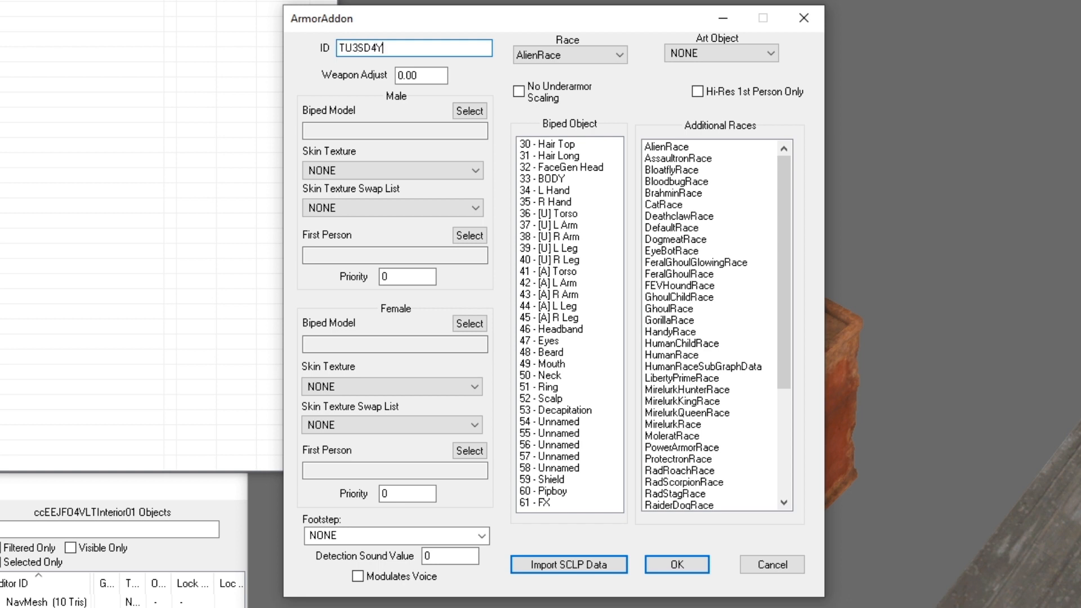
{"action": "type", "text": "_Canister"}
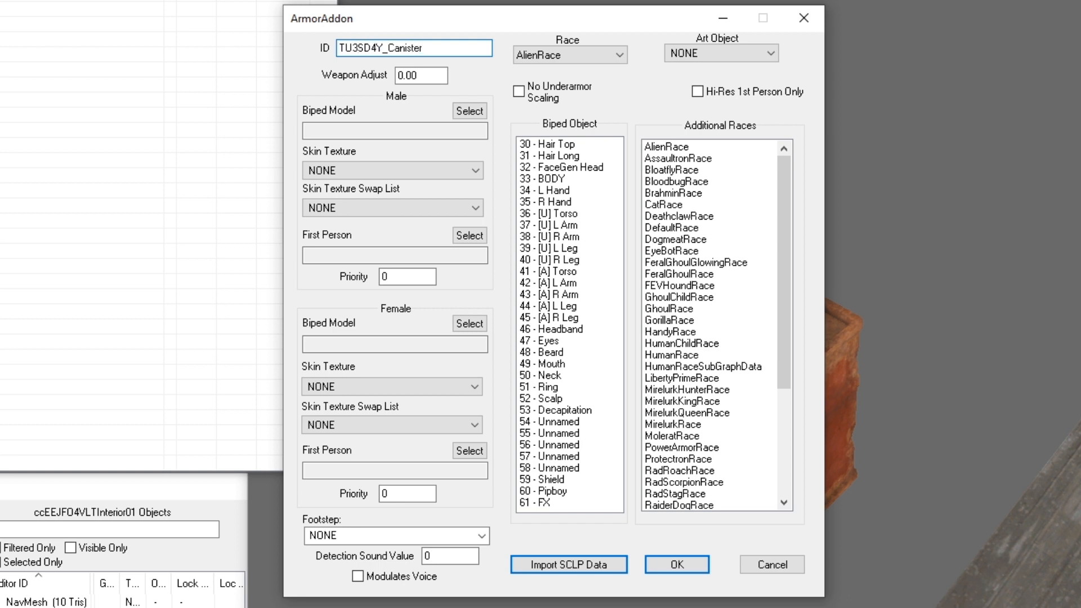
{"action": "type", "text": "BackPack"}
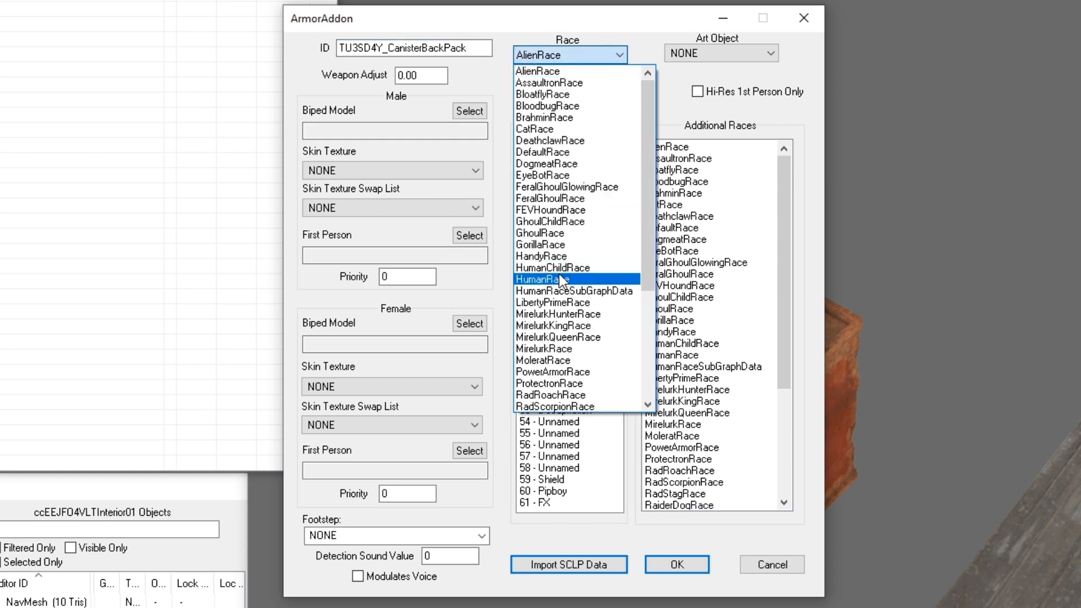
Step: Set race HumanRace, assign CanisterBackPack.nif as biped model, and confirm the addon
{"action": "left_click", "coordinate": [541, 279]}
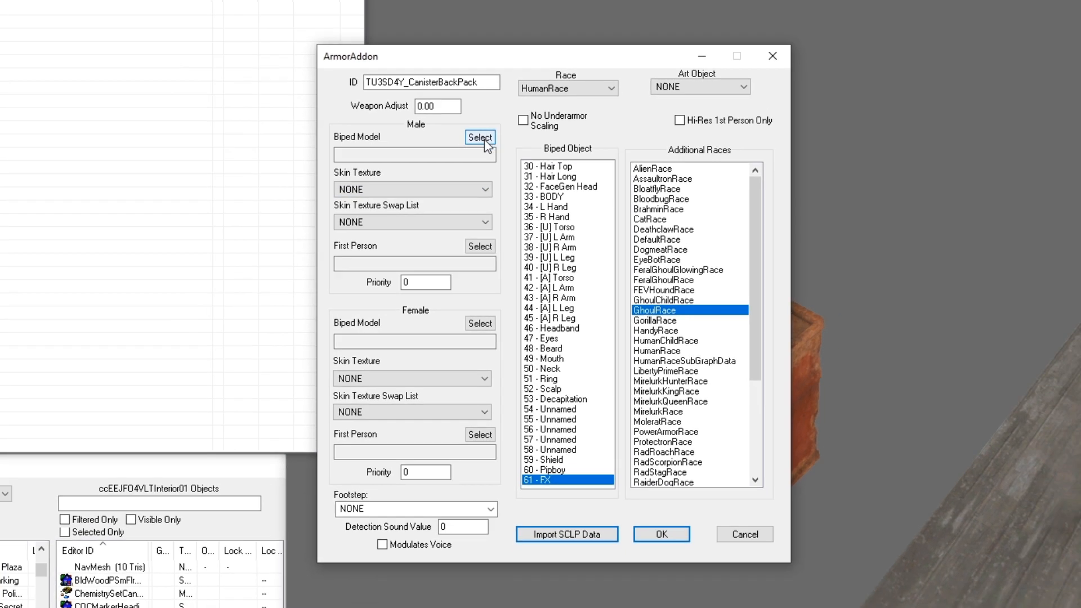
{"action": "left_click", "coordinate": [479, 137]}
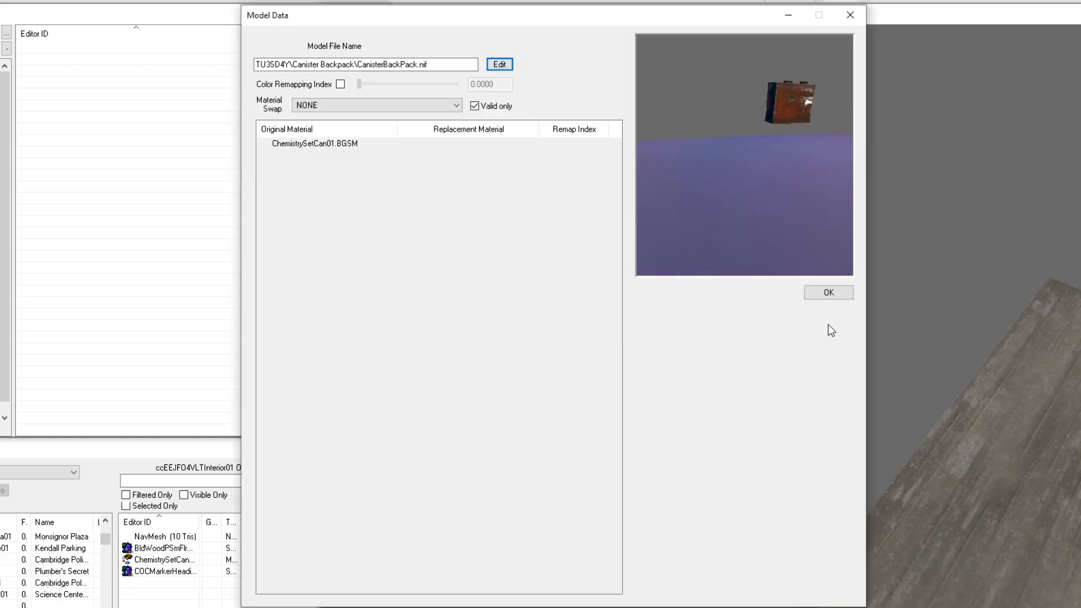
{"action": "left_click", "coordinate": [498, 64]}
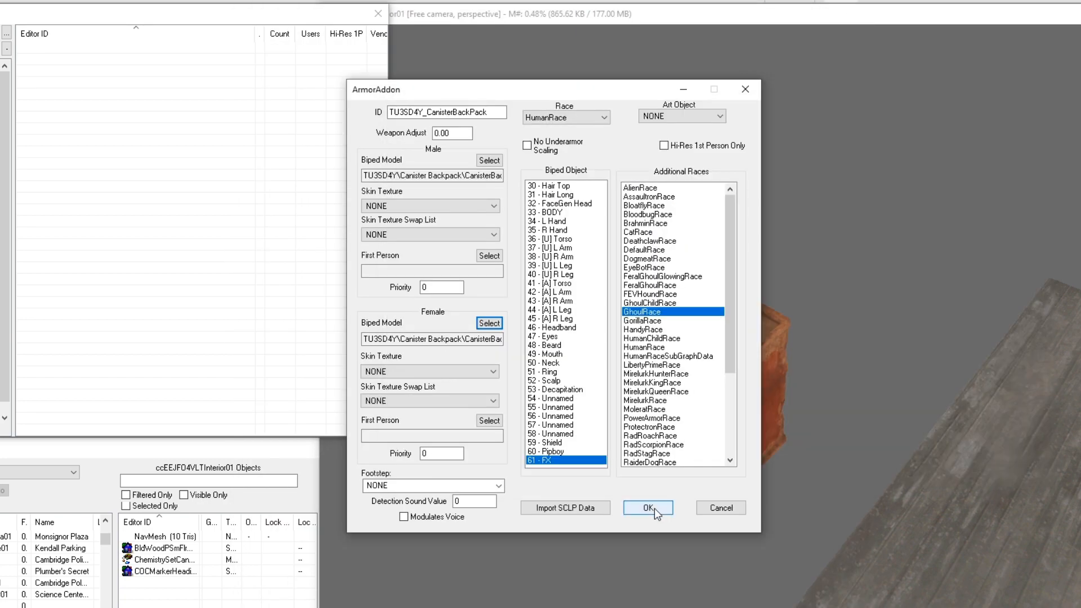
{"action": "left_click", "coordinate": [647, 507]}
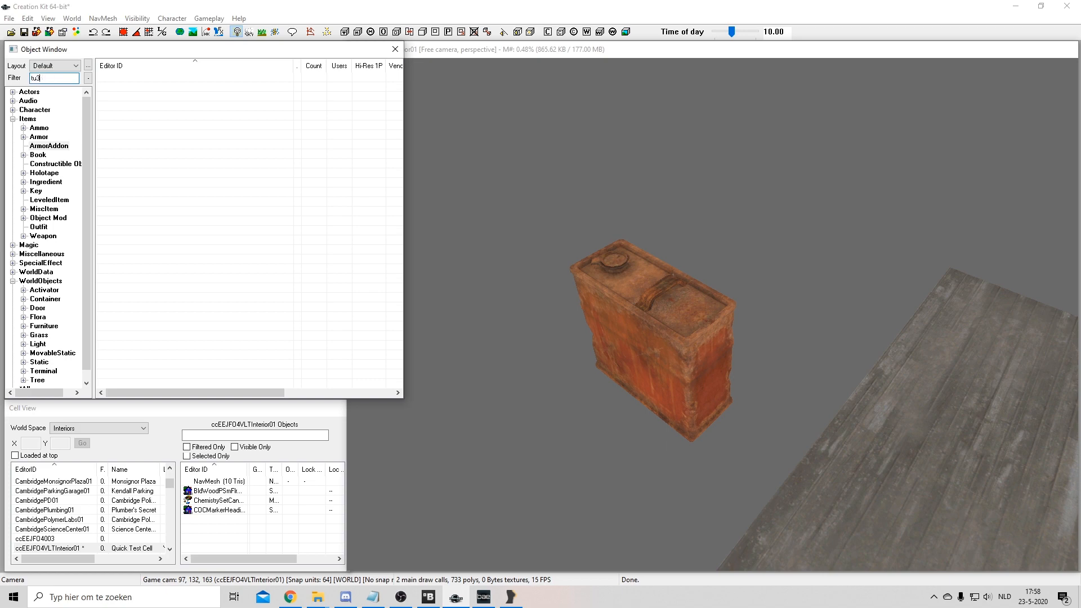
Step: Create armor Armor_TU3SD4Y_CanisterBackPack named 'Canister Backpack'
{"action": "right_click", "coordinate": [207, 159]}
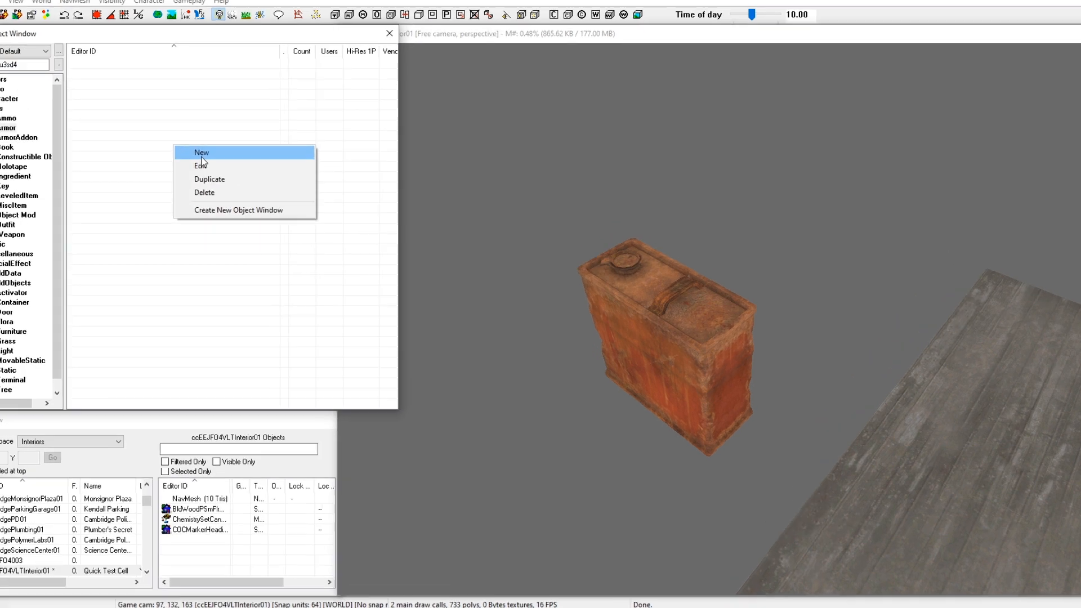
{"action": "left_click", "coordinate": [201, 153]}
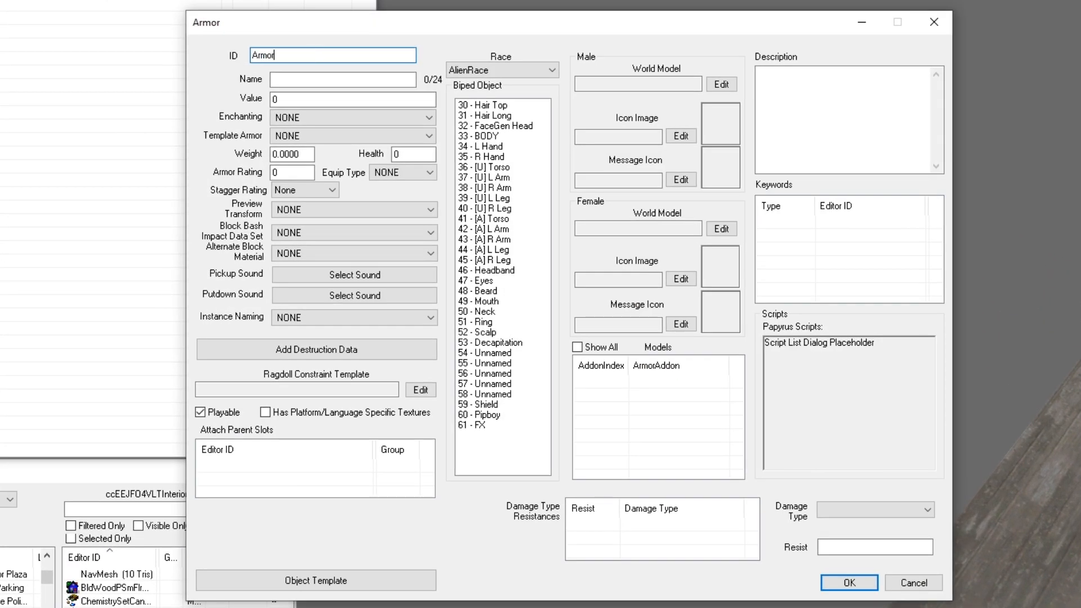
{"action": "type", "text": "_TU3SD4Y_C"}
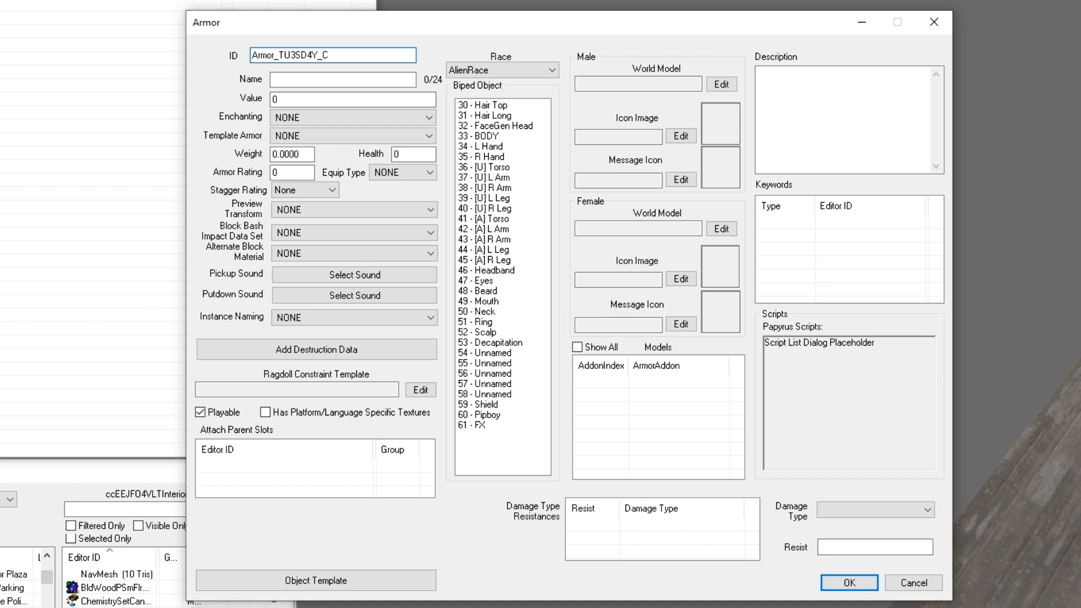
{"action": "type", "text": "anisterBackPack"}
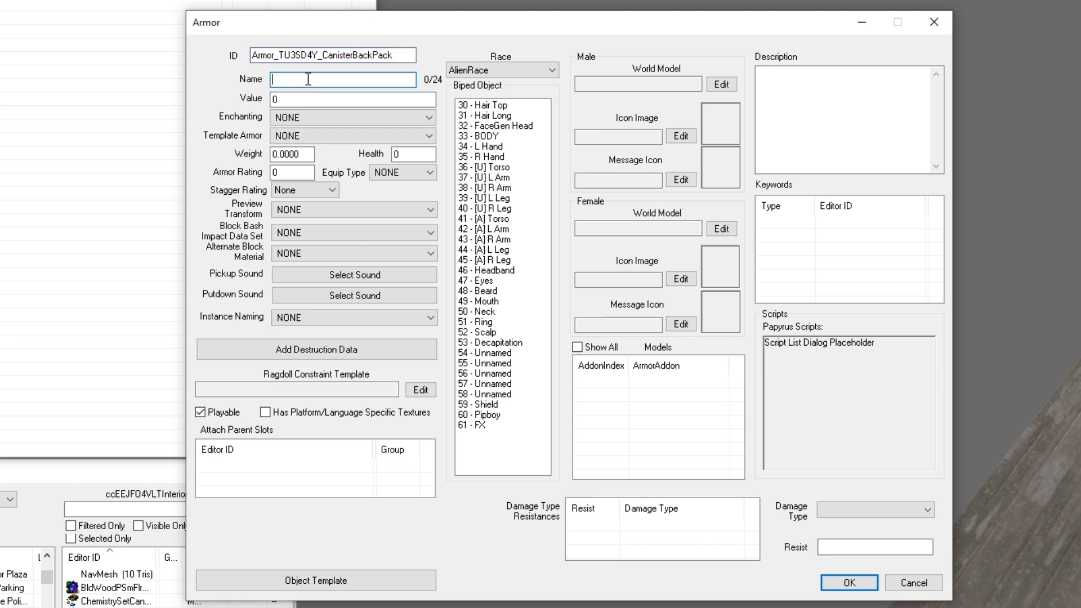
{"action": "type", "text": "Canister Backpack"}
{"action": "left_click", "coordinate": [353, 99]}
{"action": "type", "text": "100"}
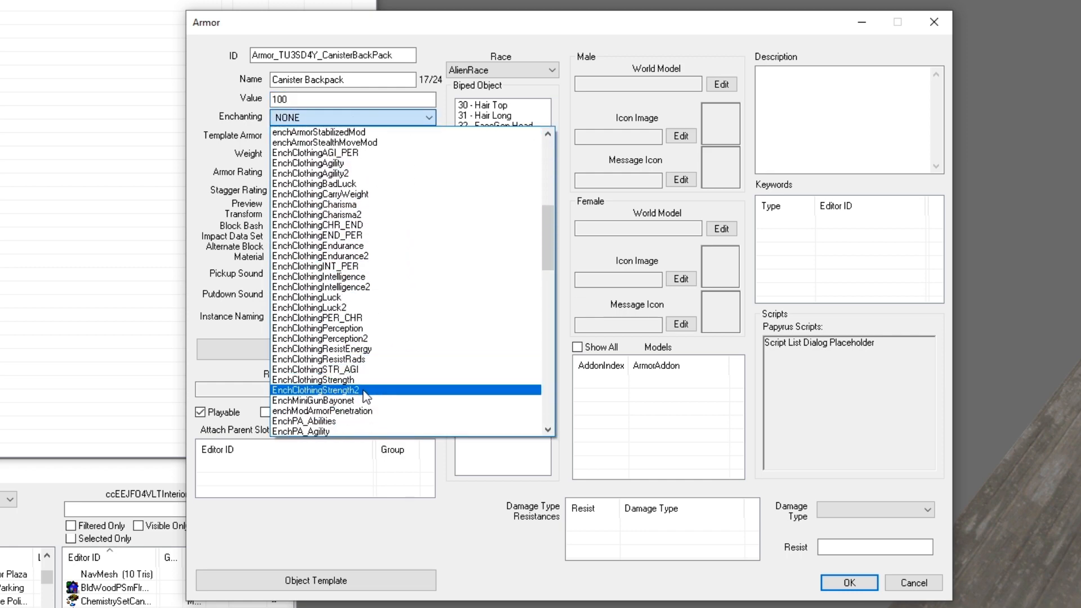
Step: Give it the EnchClothingStrength2 enchantment and the DogmeatNoVisualsOnRetrieve keyword
{"action": "left_click", "coordinate": [316, 389]}
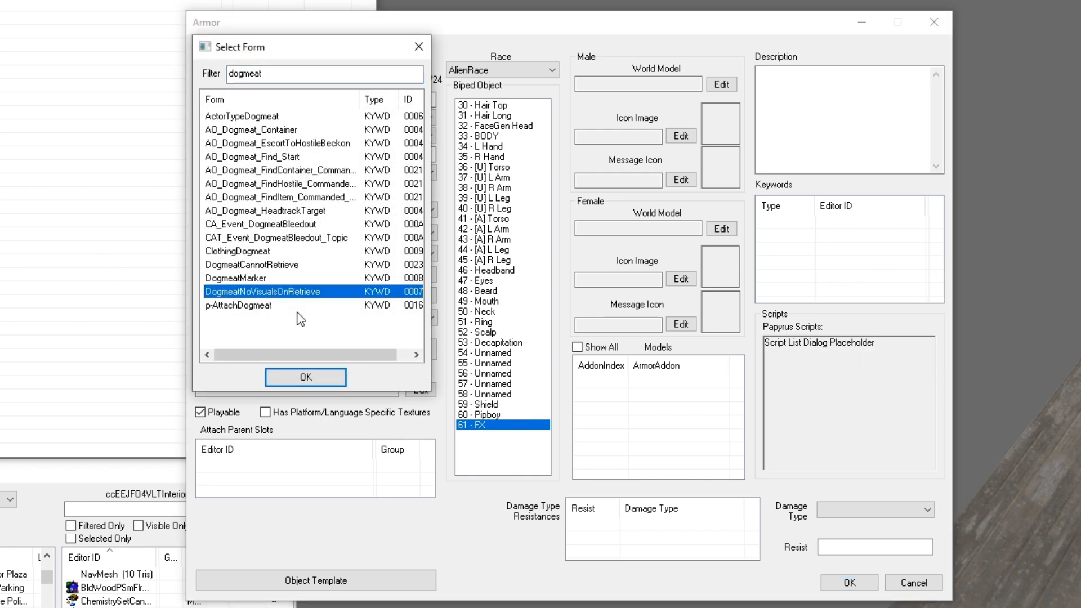
{"action": "left_click", "coordinate": [305, 377]}
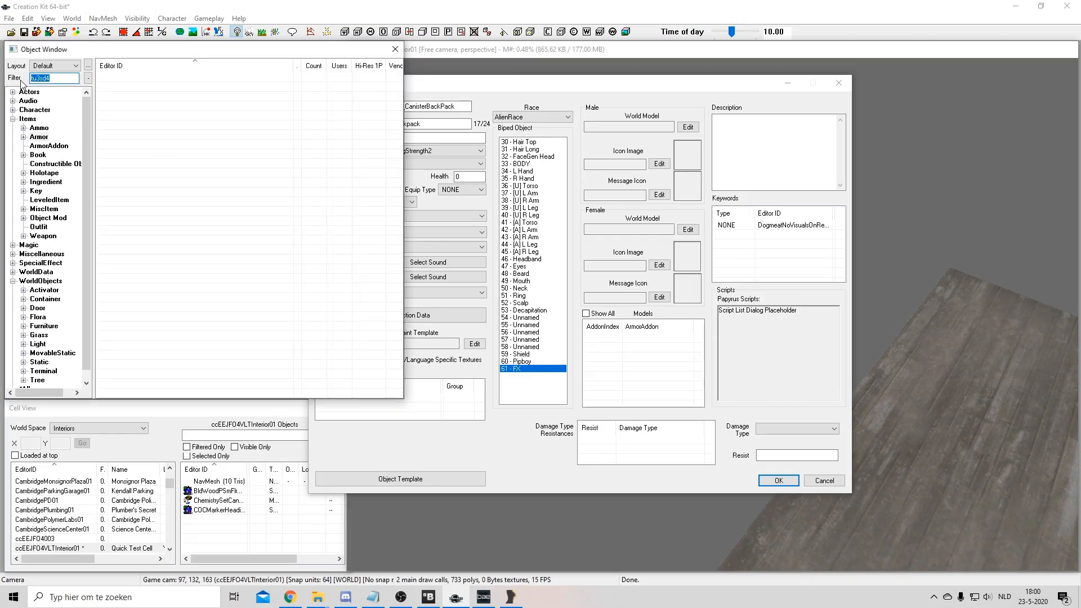
Step: Use MilitaryAmmoBag.nif as the armor's world model and save the record
{"action": "type", "text": "ammobag"}
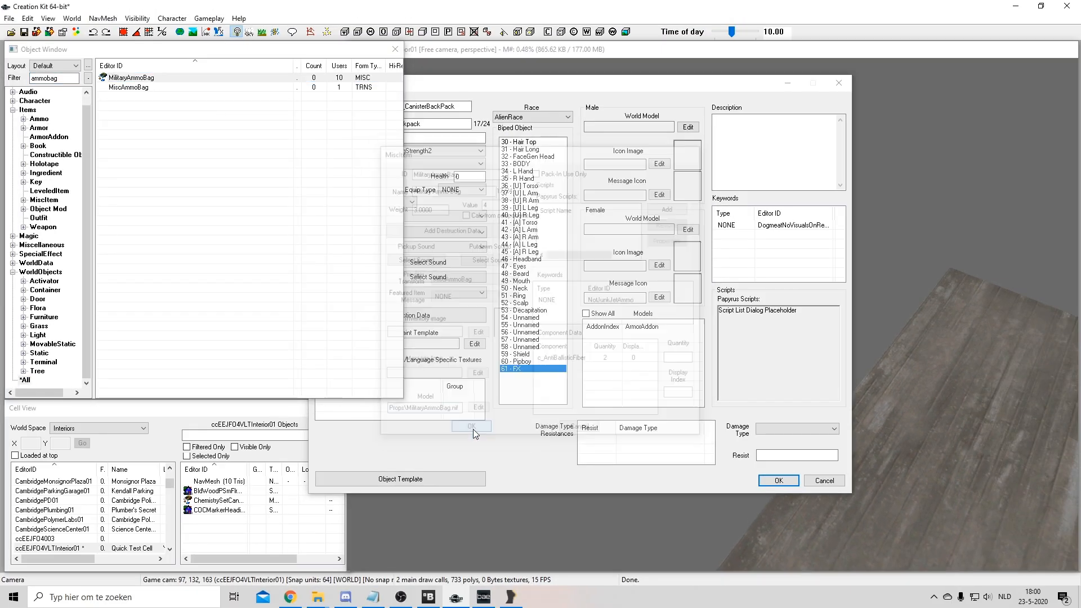
{"action": "left_click", "coordinate": [470, 426]}
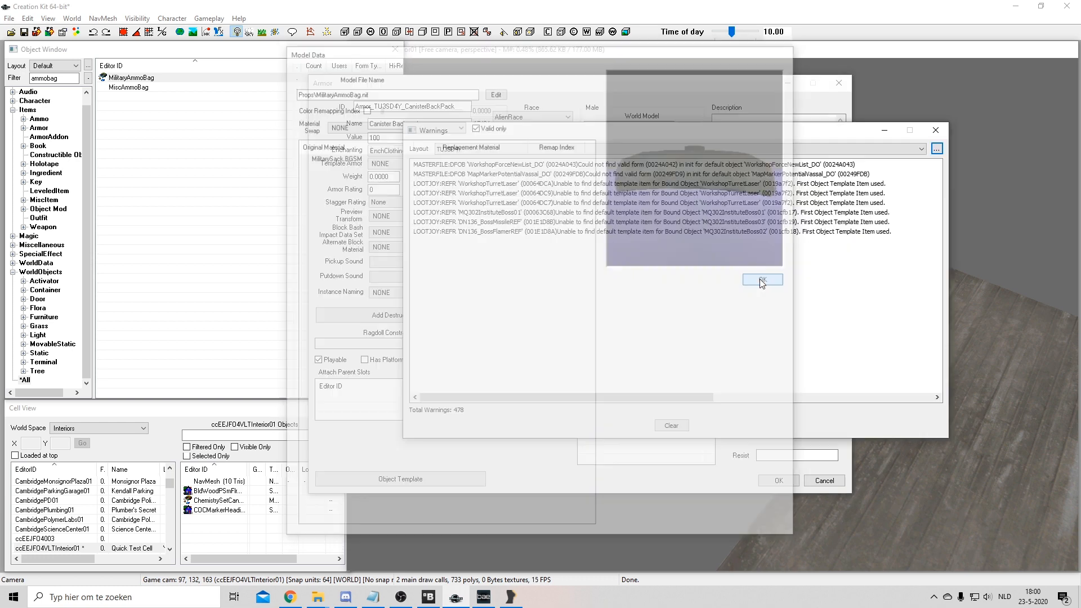
{"action": "left_click", "coordinate": [761, 280]}
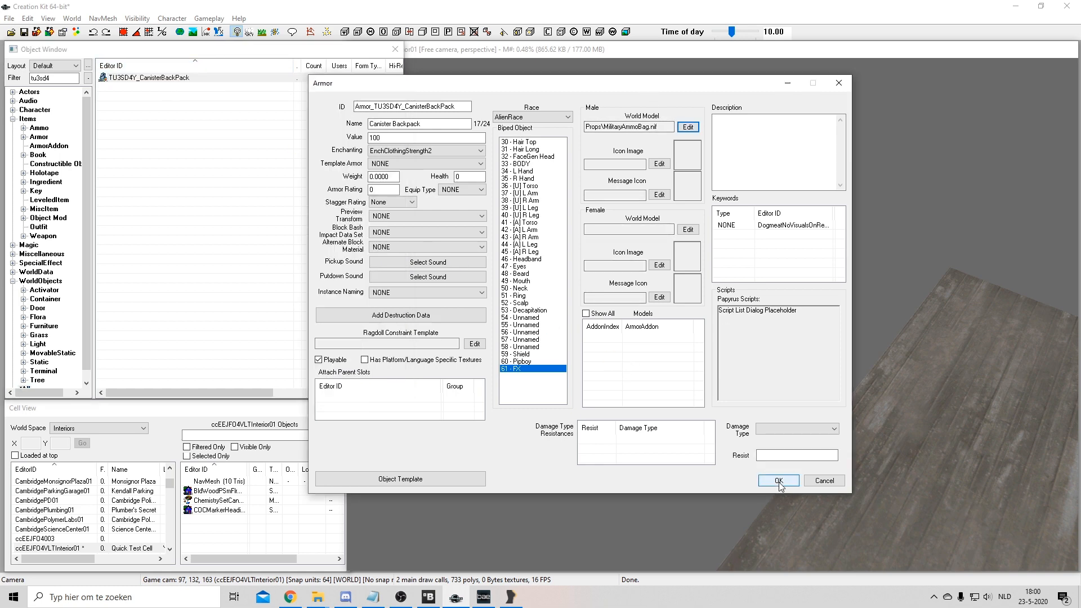
{"action": "left_click", "coordinate": [777, 480]}
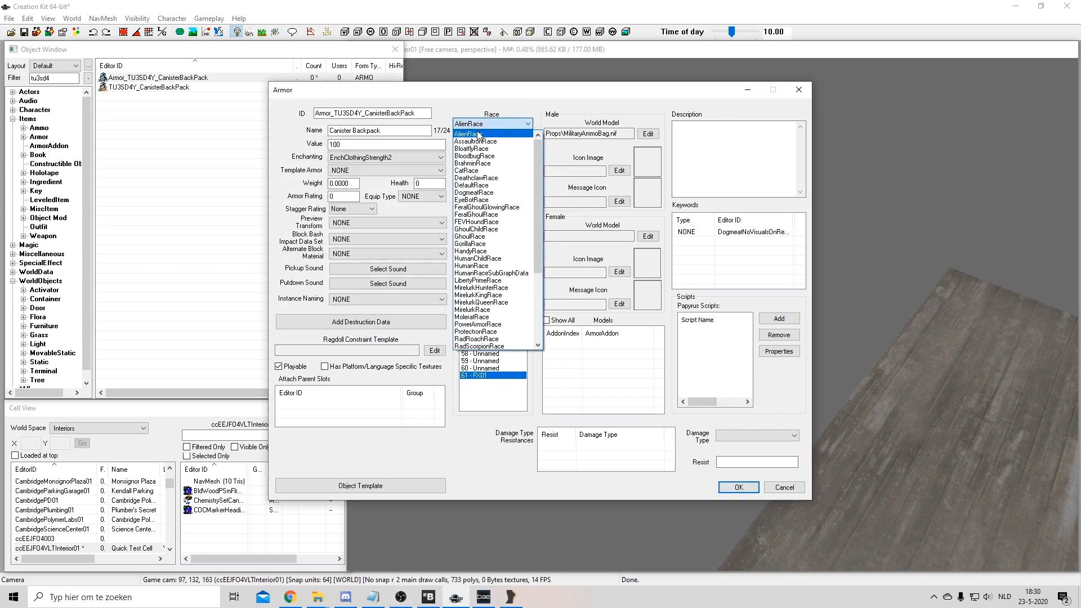
Step: Reopen the armor, set race HumanRace with the TU3SD4Y_CanisterBackPack addon, and save
{"action": "left_click", "coordinate": [472, 266]}
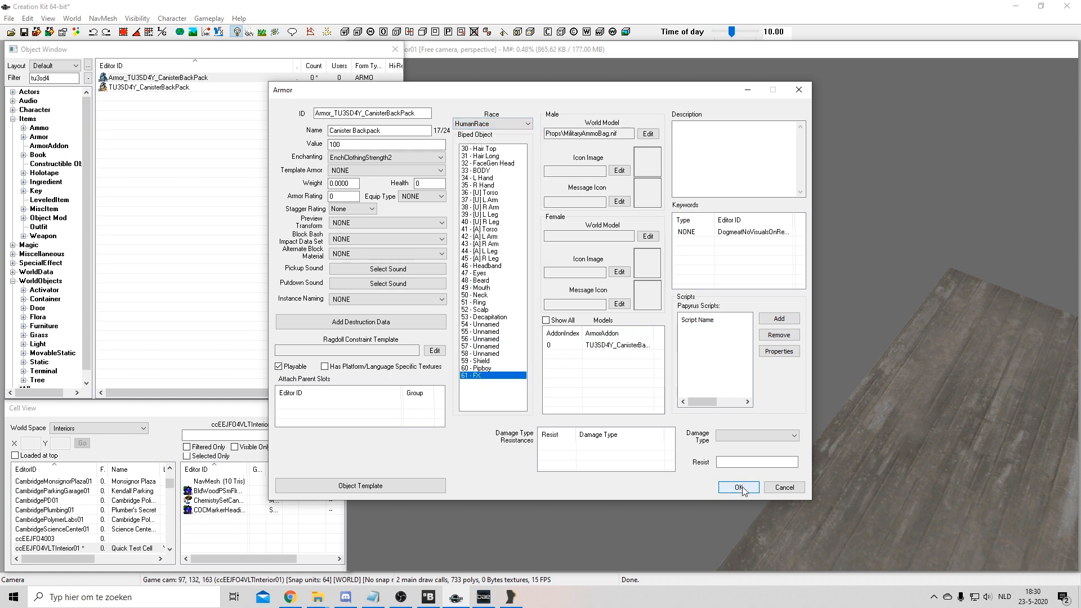
{"action": "left_click", "coordinate": [736, 488]}
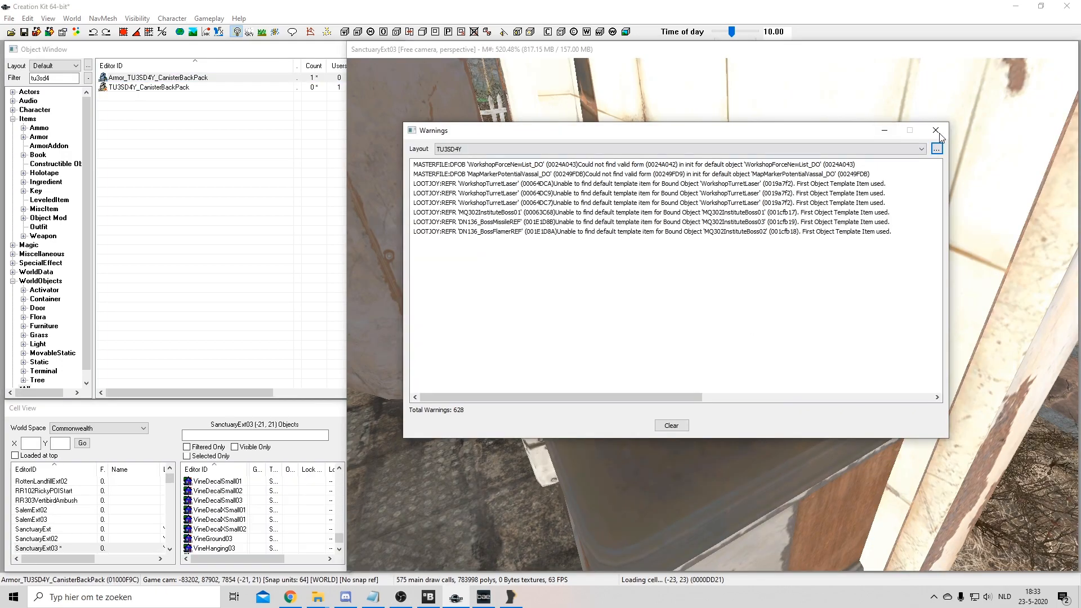
{"action": "left_click", "coordinate": [936, 130]}
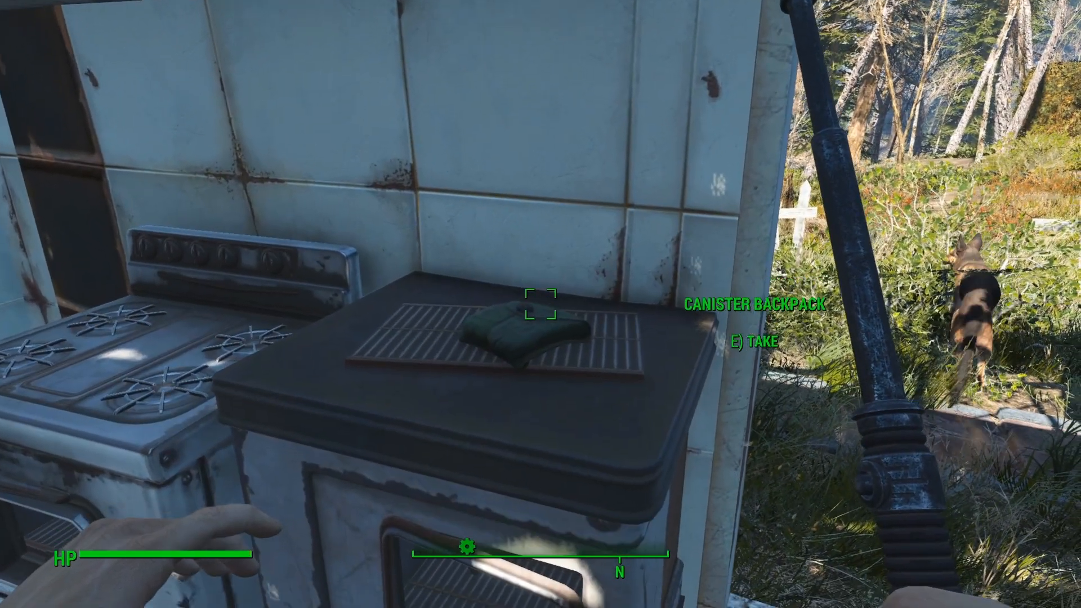
Step: Take the Canister Backpack in game and wear it on the character's back
{"action": "key", "text": "e"}
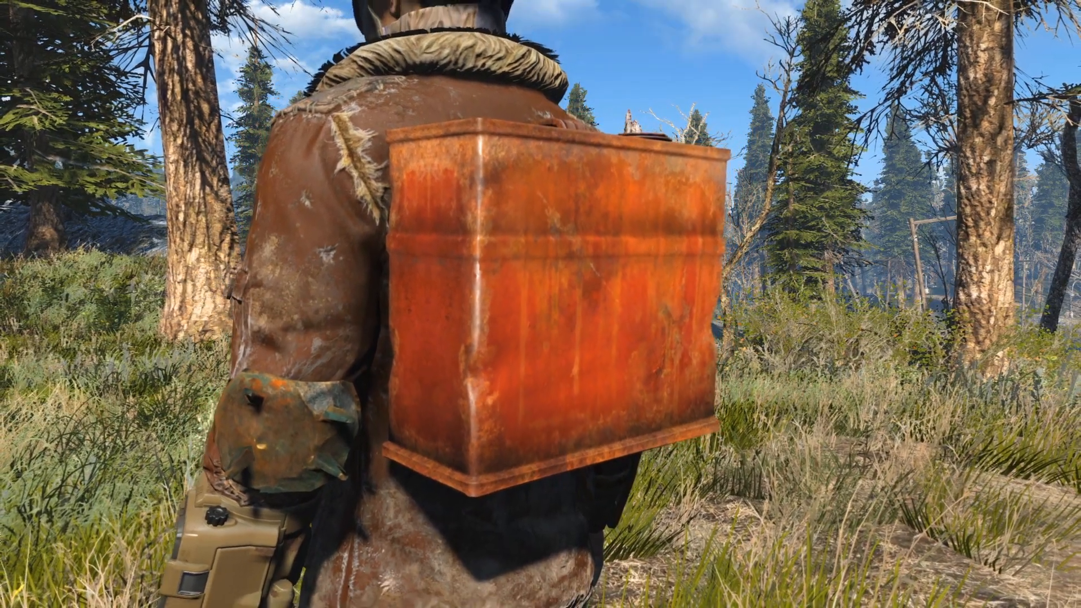